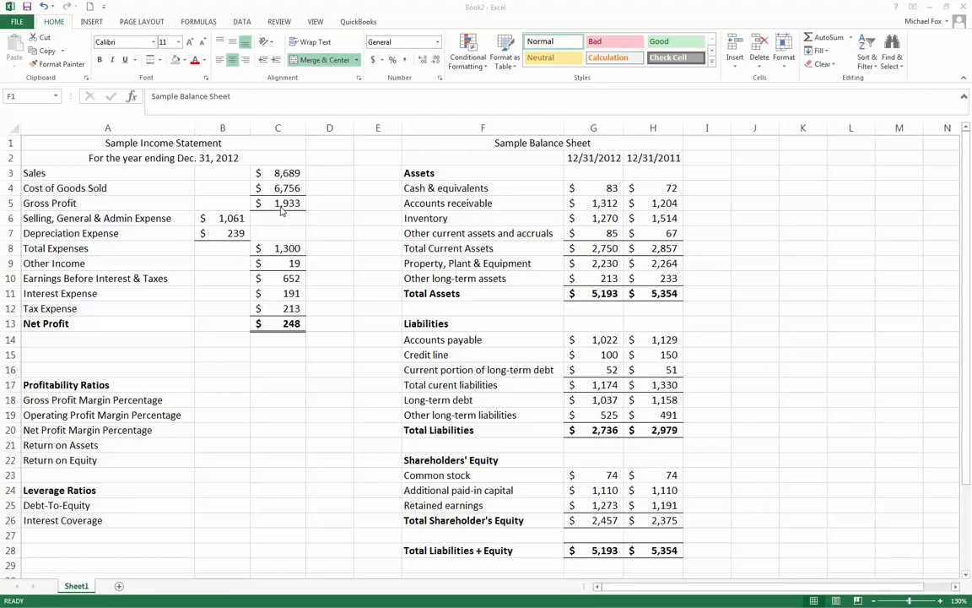
mouse_move(226, 404)
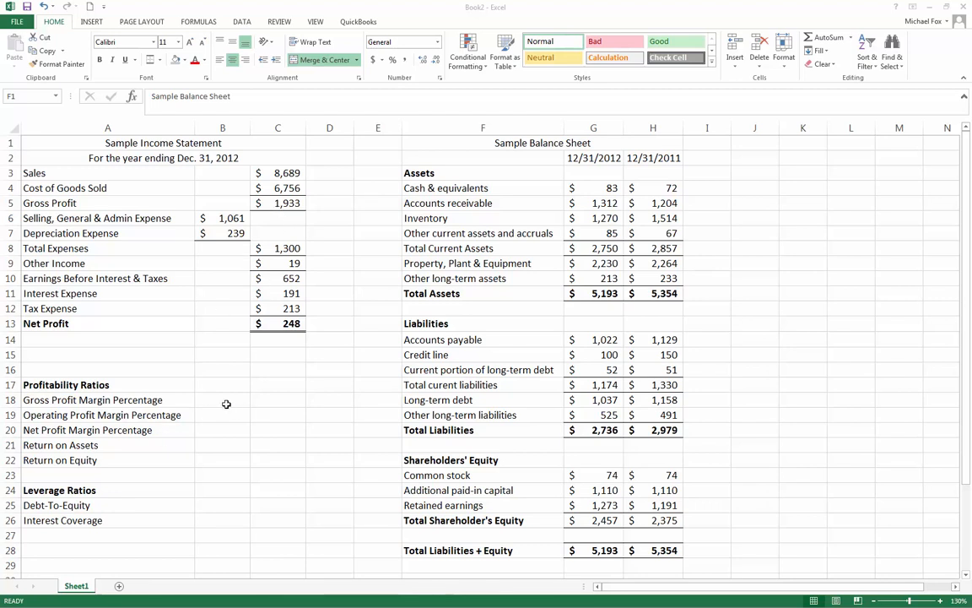
- Enter =C5/C3 in B18 so the gross profit margin shows 0.222465
click(222, 399)
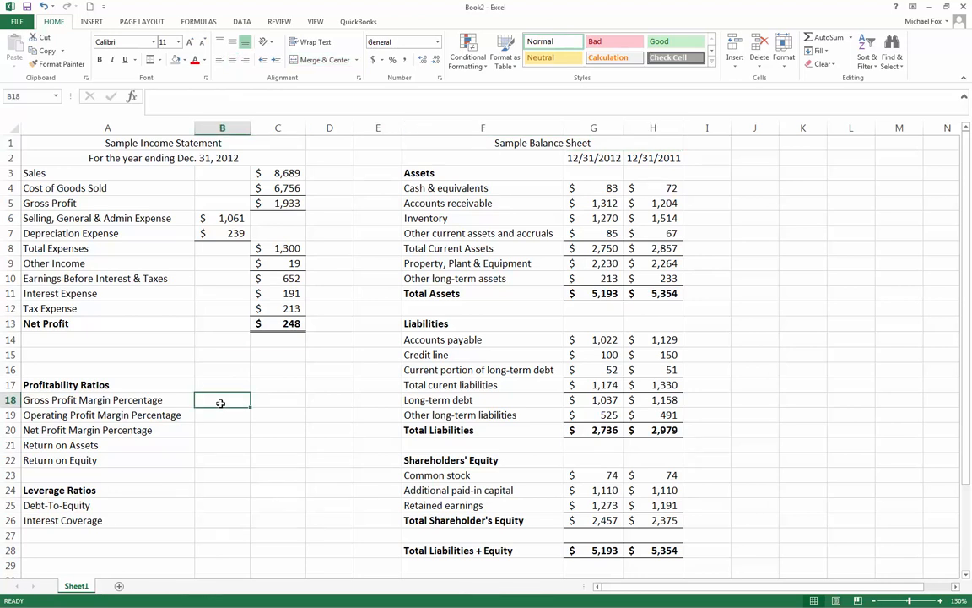
text(=C5)
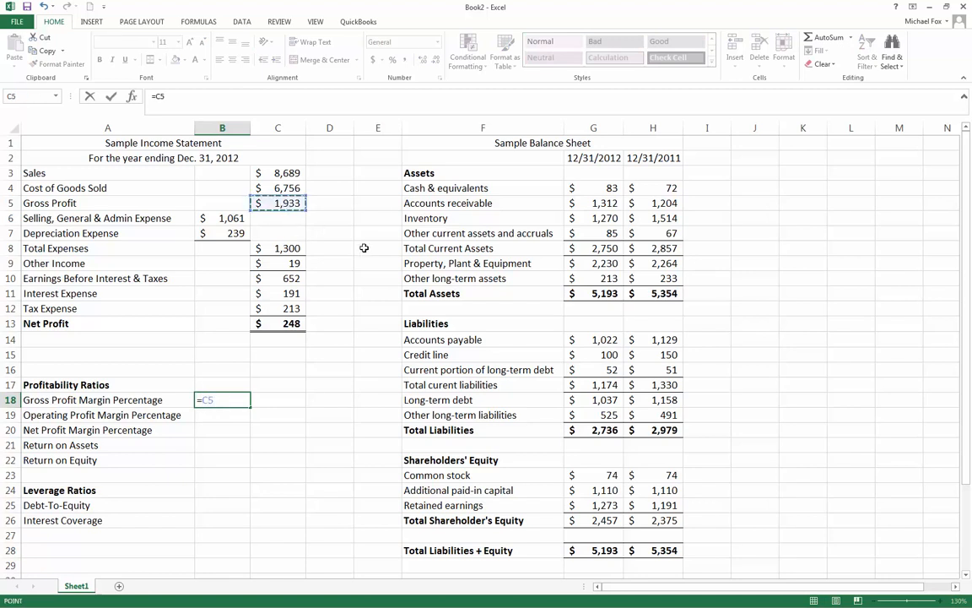
text(/C3)
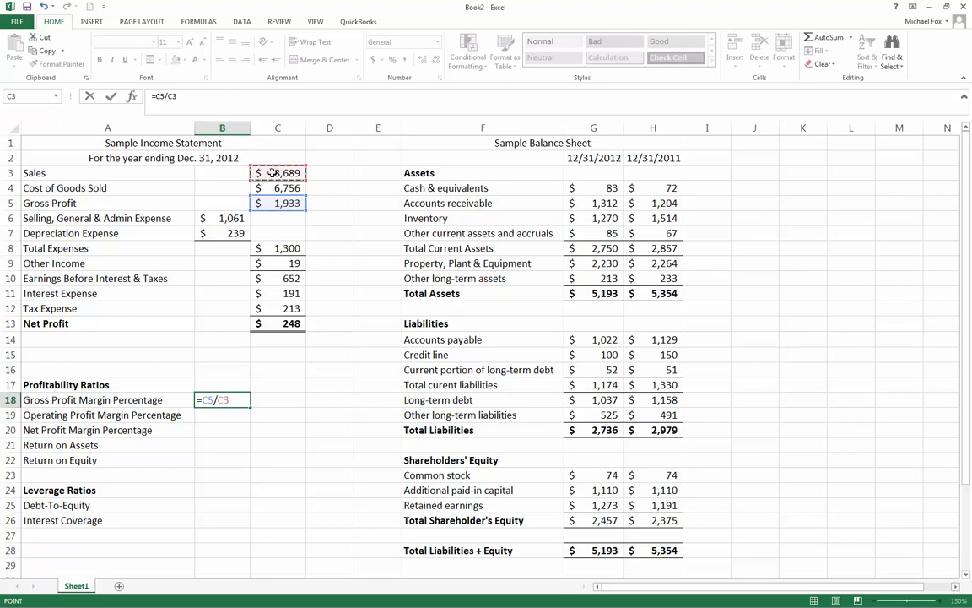
key(Return)
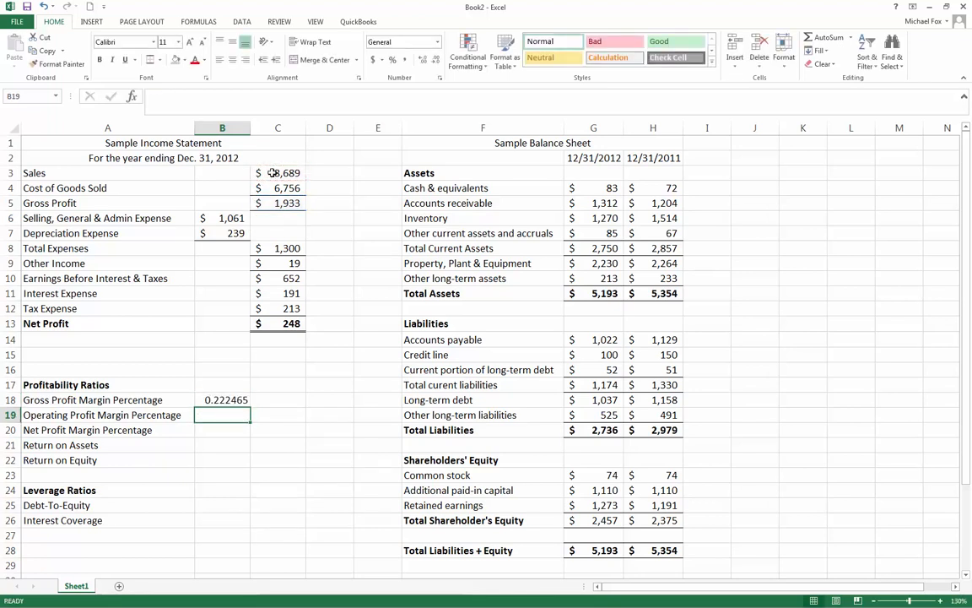
mouse_move(226, 329)
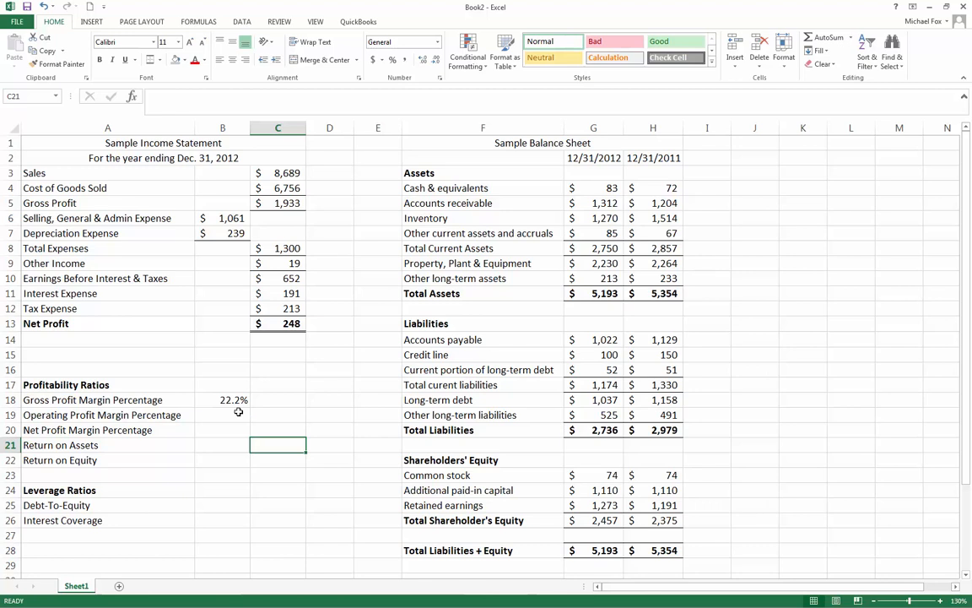
- Enter =C10/C3 in B19 so the operating profit margin shows 7.5%
click(222, 414)
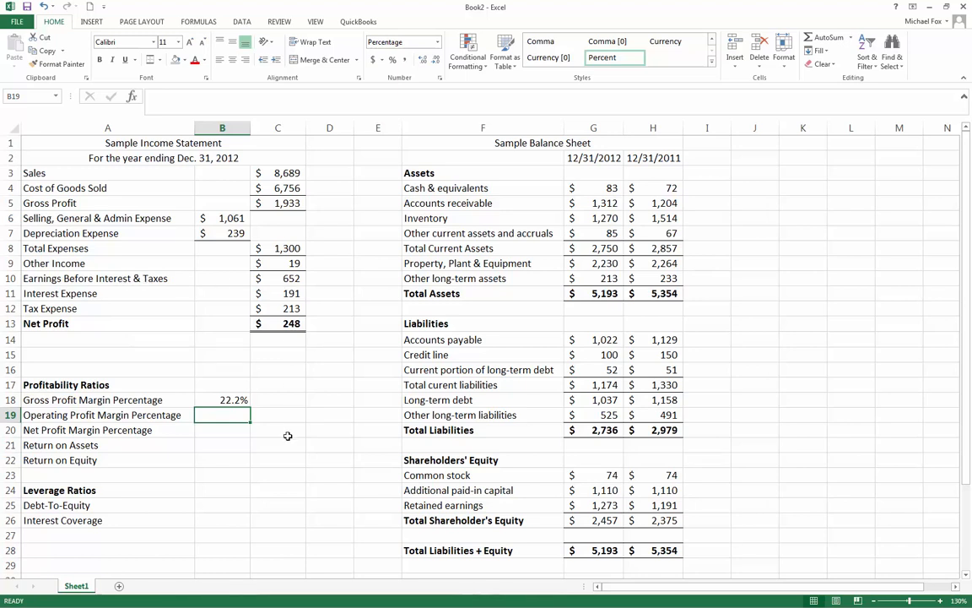
mouse_move(276, 279)
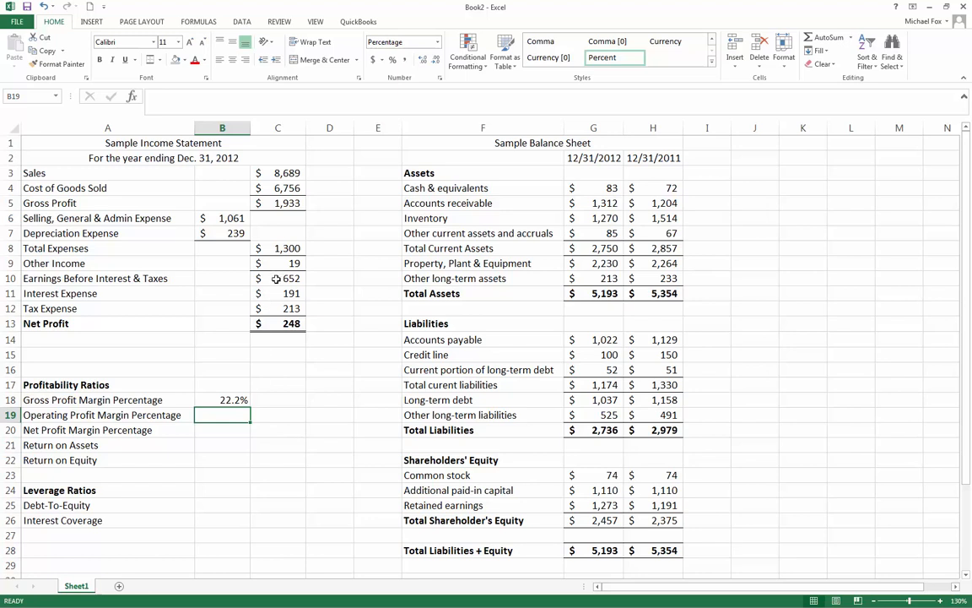
click(278, 278)
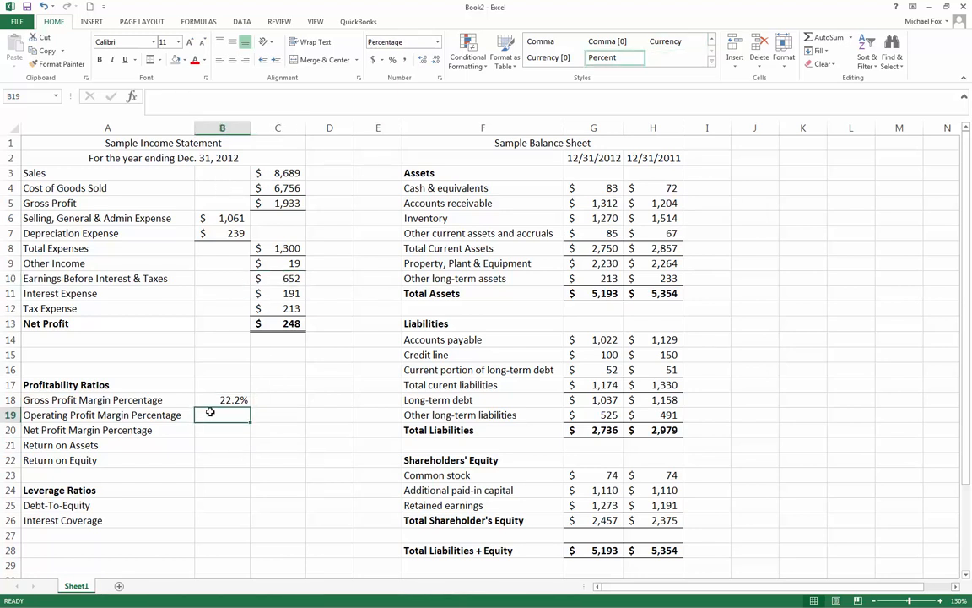
text(=C10)
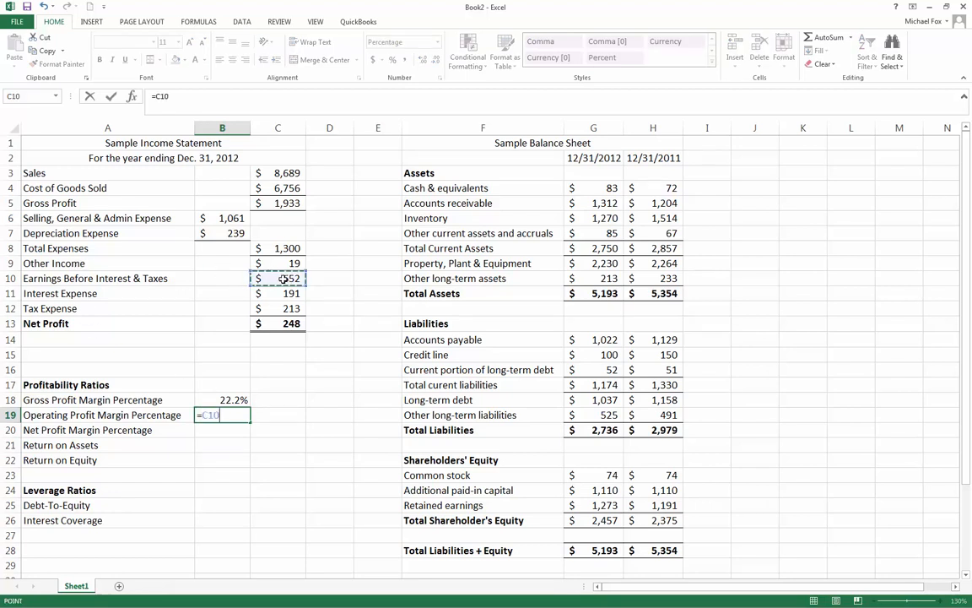
text(/)
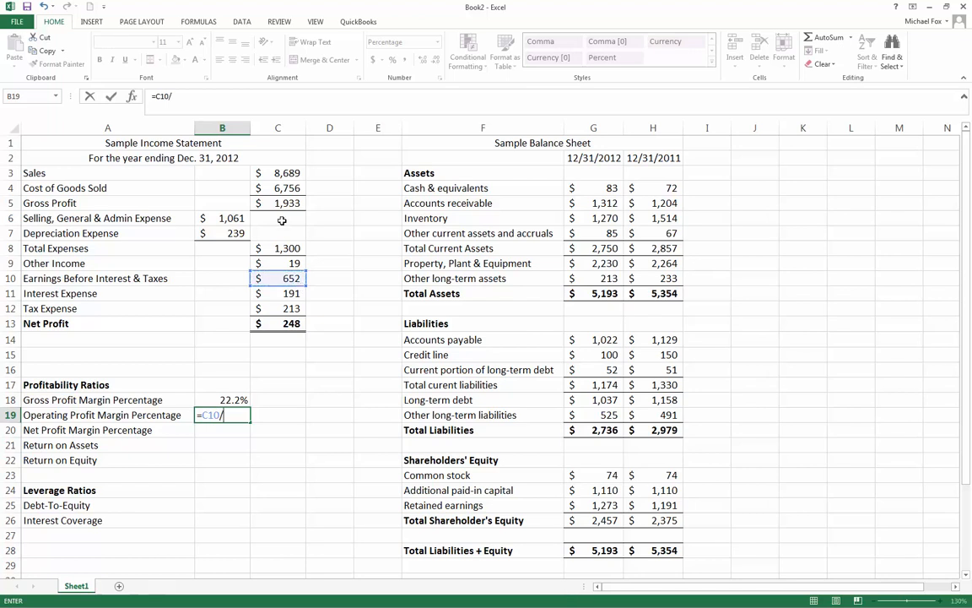
key(Return)
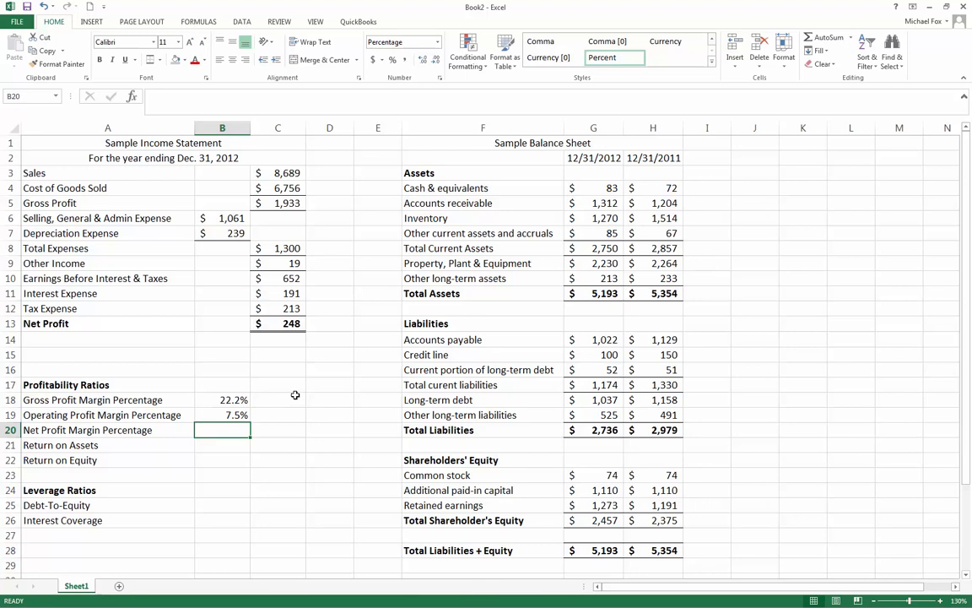
mouse_move(237, 487)
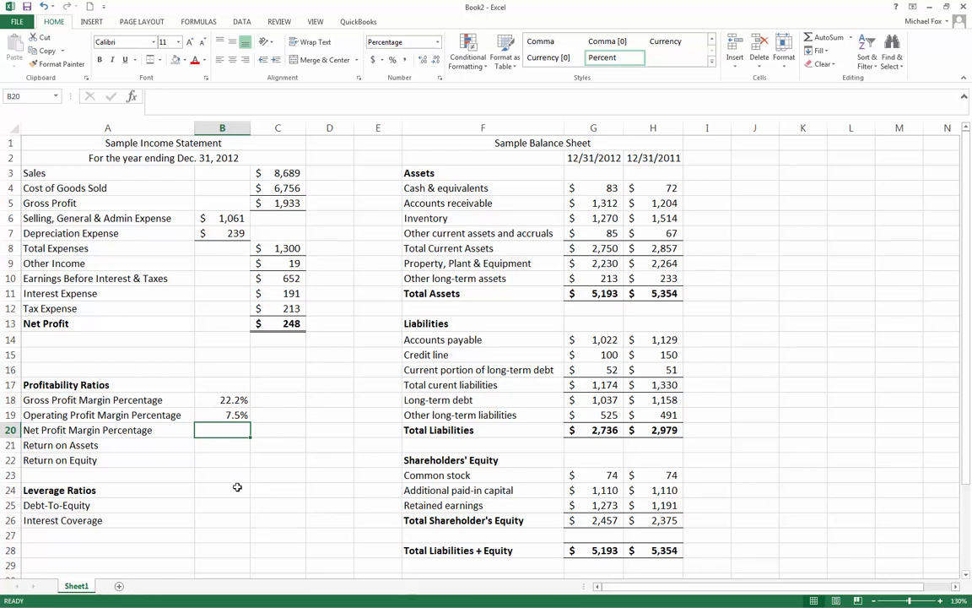
- Enter =C13/C3 in B20 for a 2.9% net profit margin
text(=C13/)
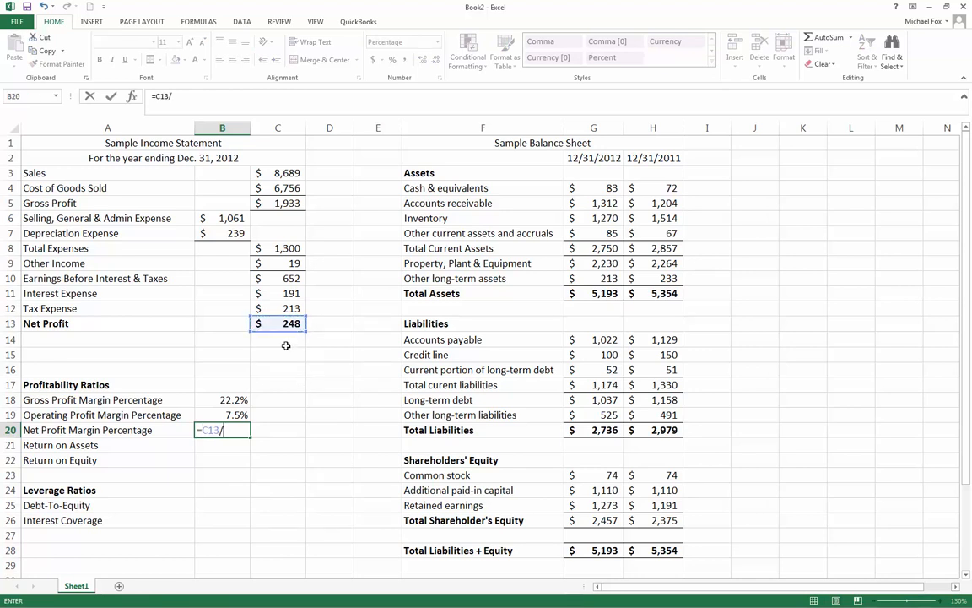
key(Return)
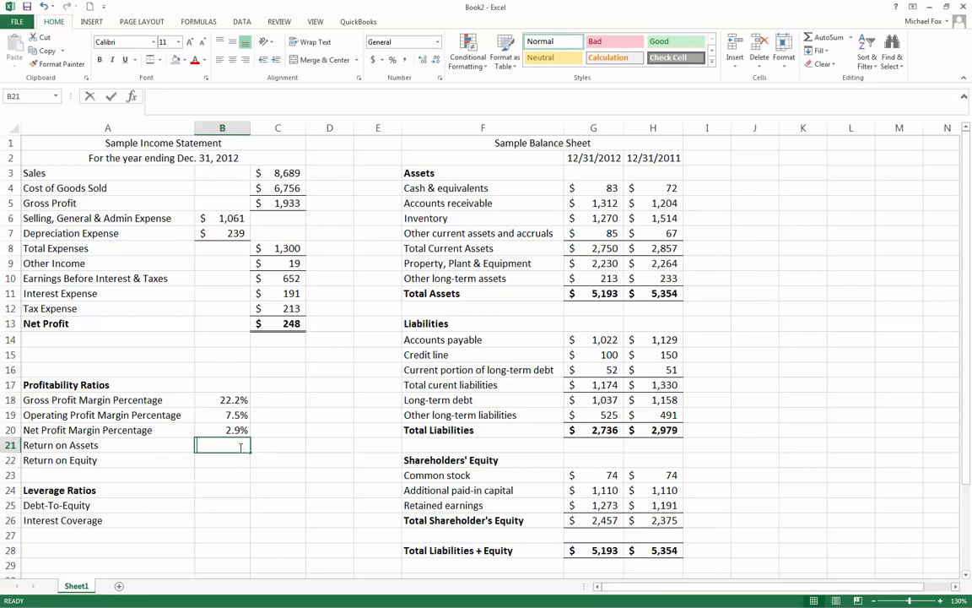
- Enter =C13/G11 in B21, dividing net profit by 2012 total assets
text(=)
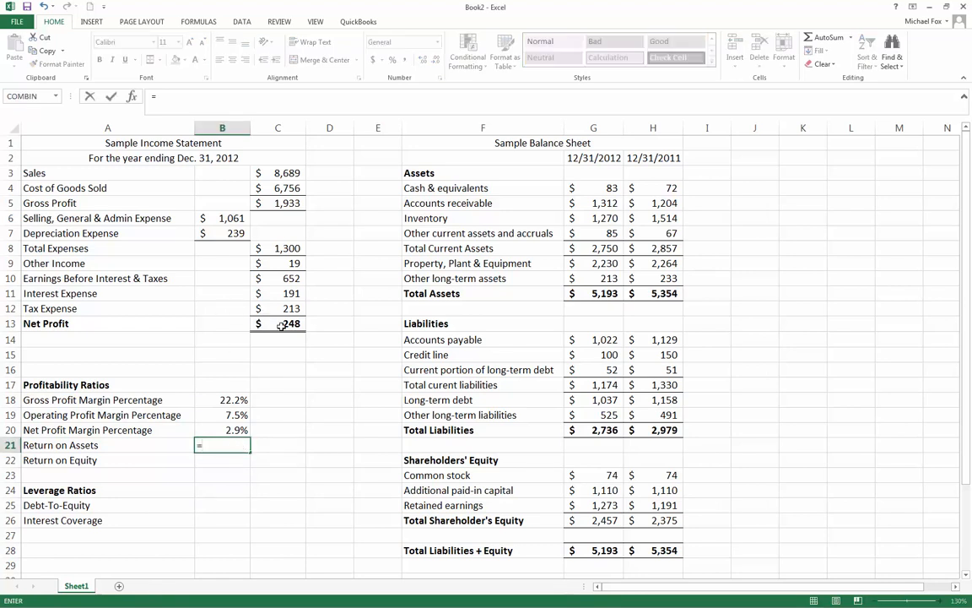
click(278, 323)
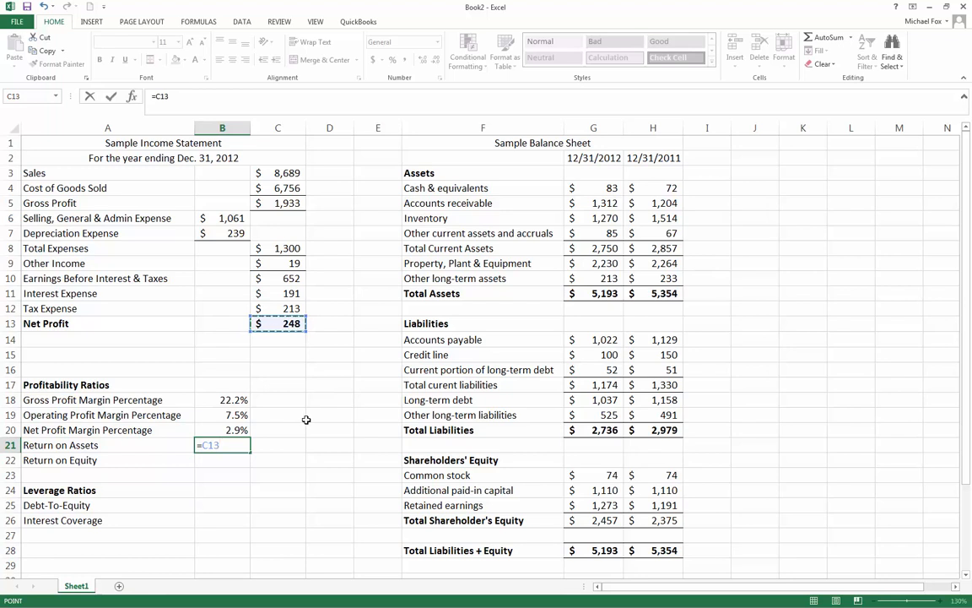
text(/)
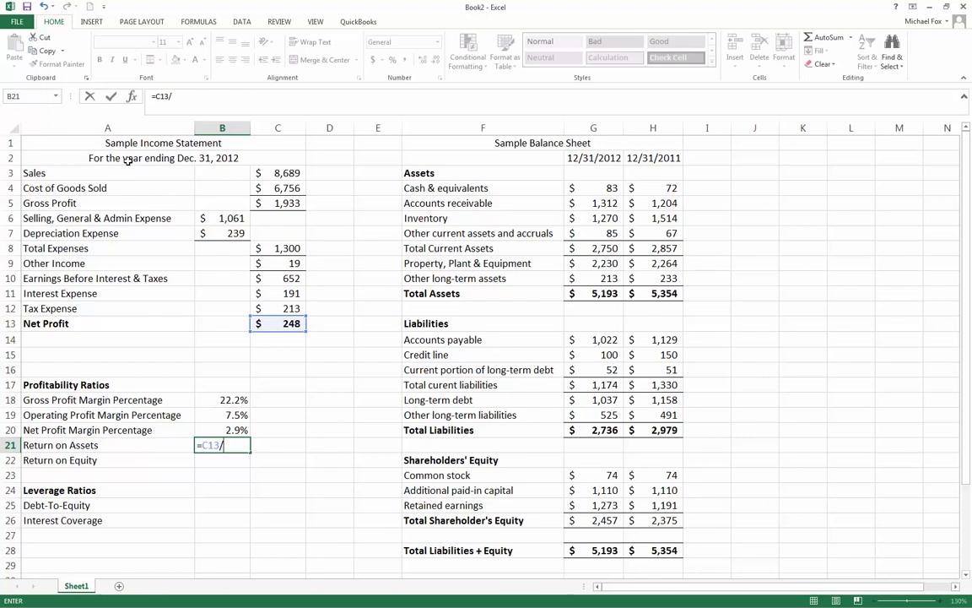
mouse_move(622, 206)
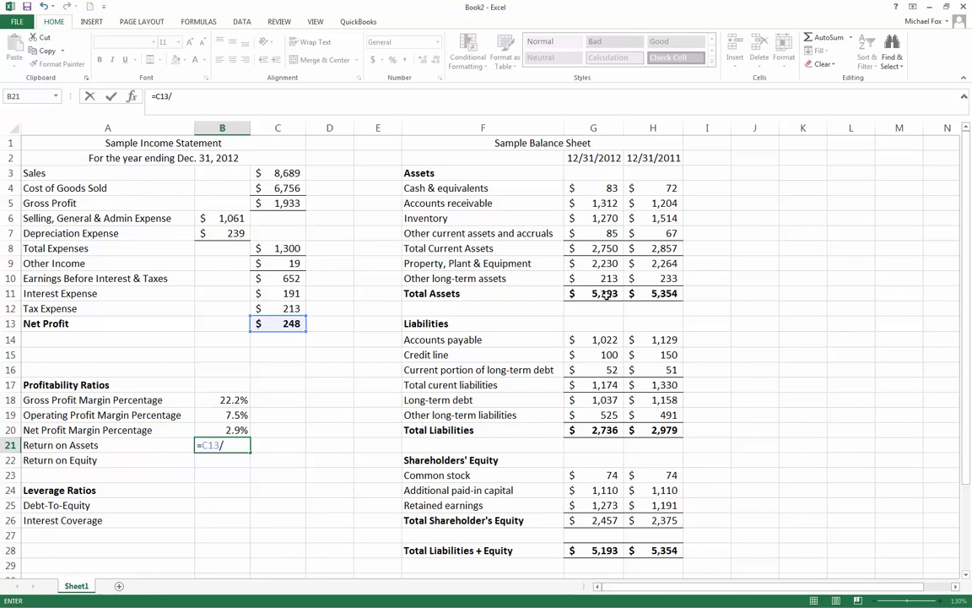
click(593, 292)
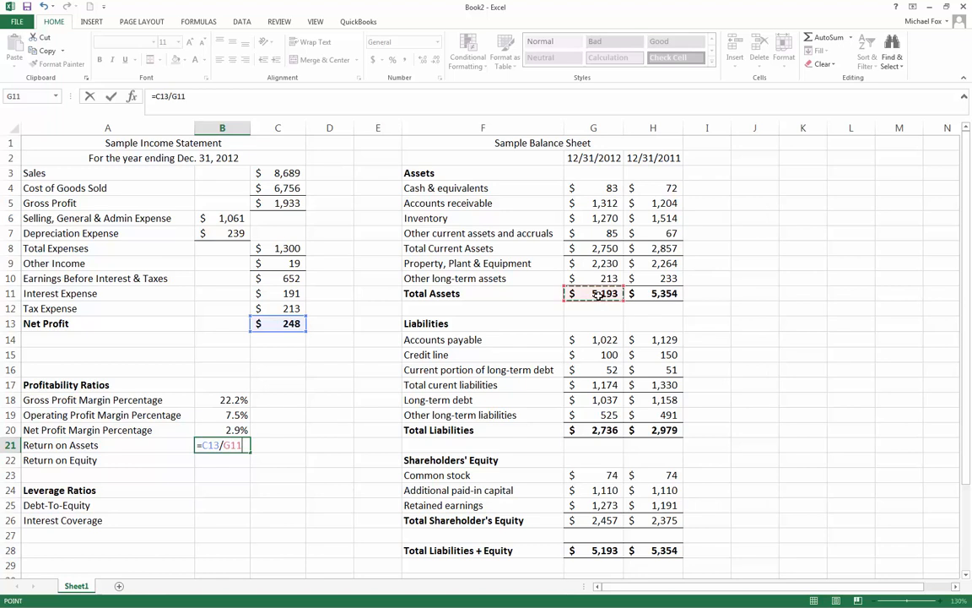
key(Return)
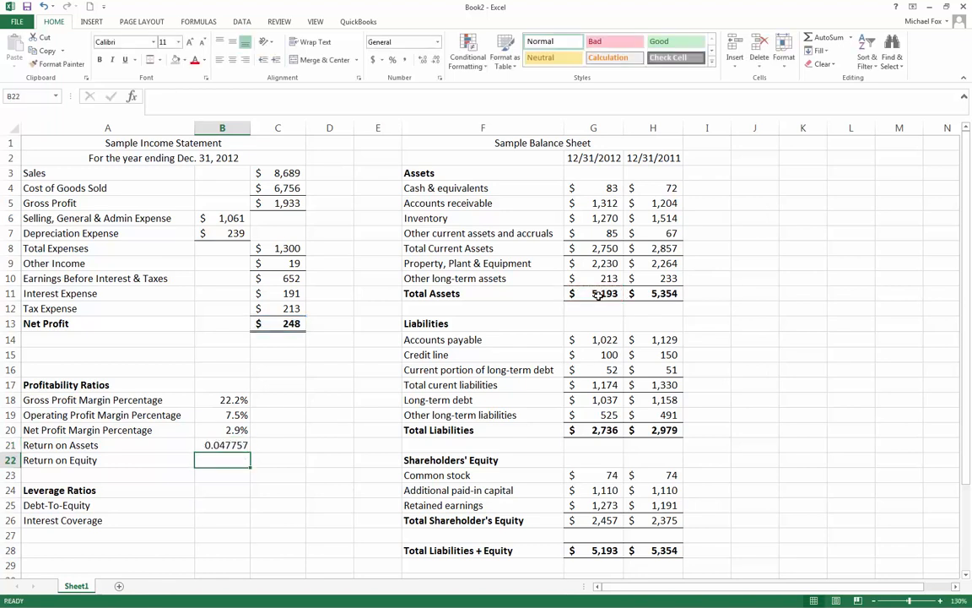
- Format the B21 return on assets as a percentage, showing 4.8%
click(222, 445)
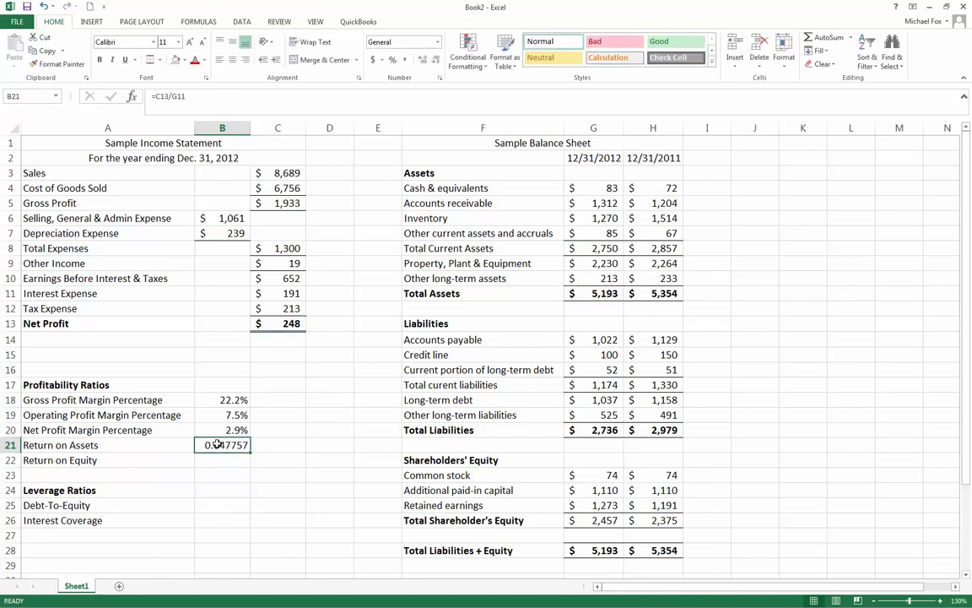
click(392, 59)
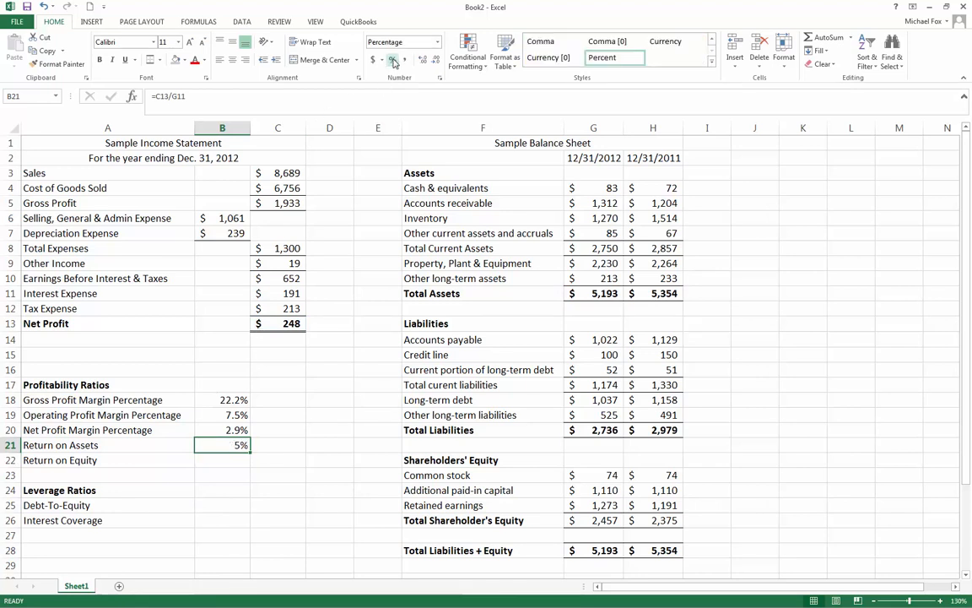
click(392, 59)
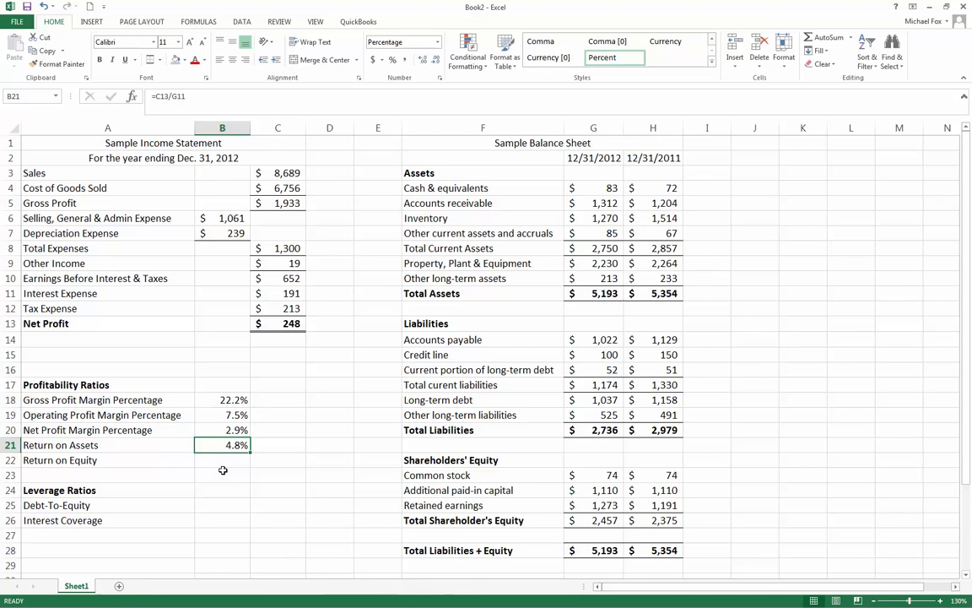
- Enter =C13/G26 in B22, dividing net profit by total shareholder's equity
click(222, 460)
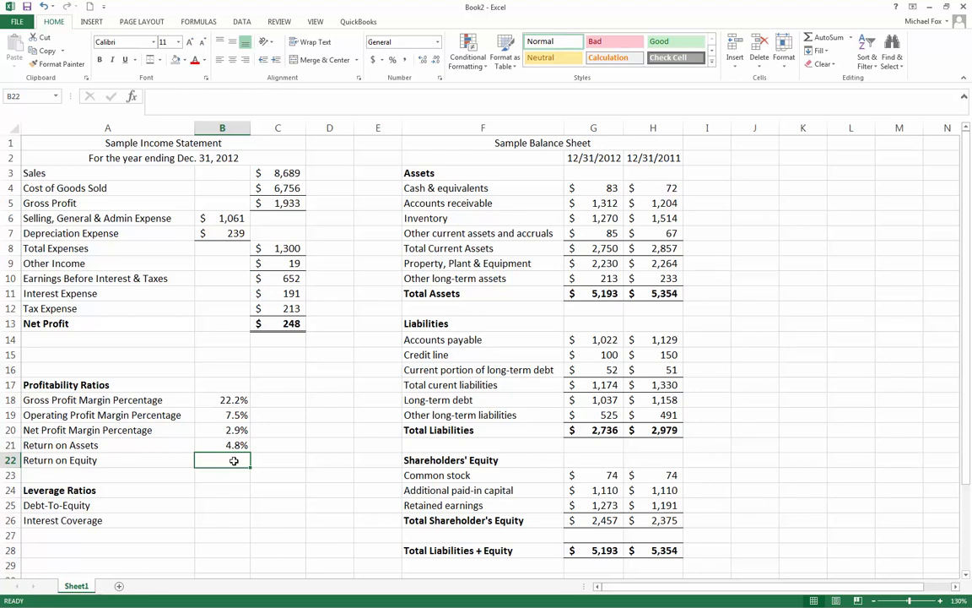
text(=)
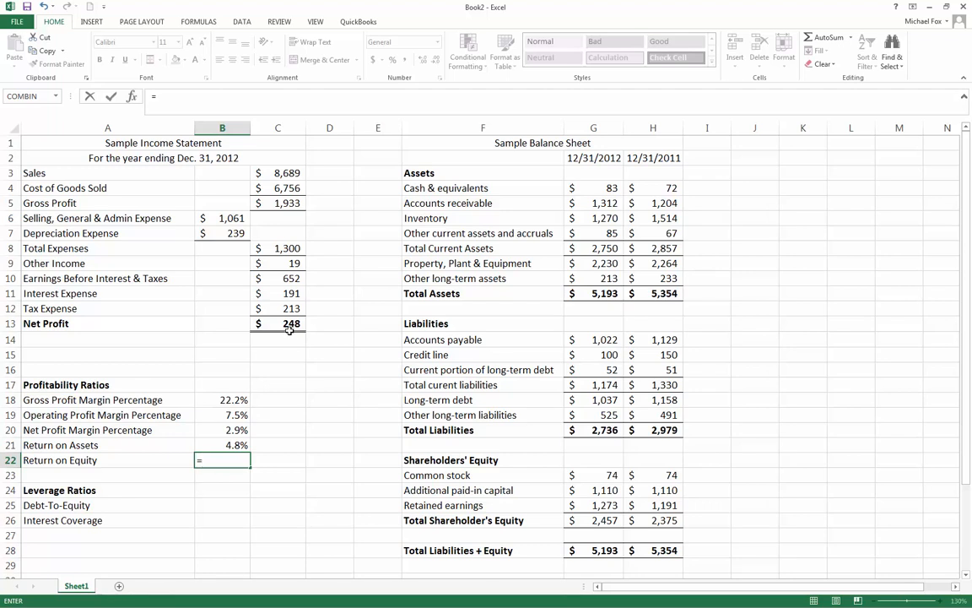
click(291, 324)
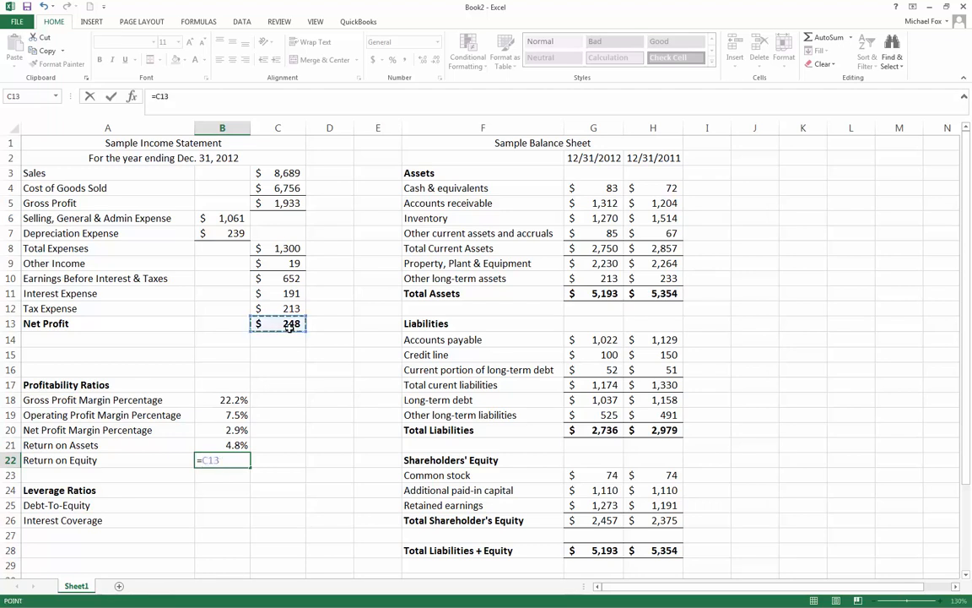
click(593, 520)
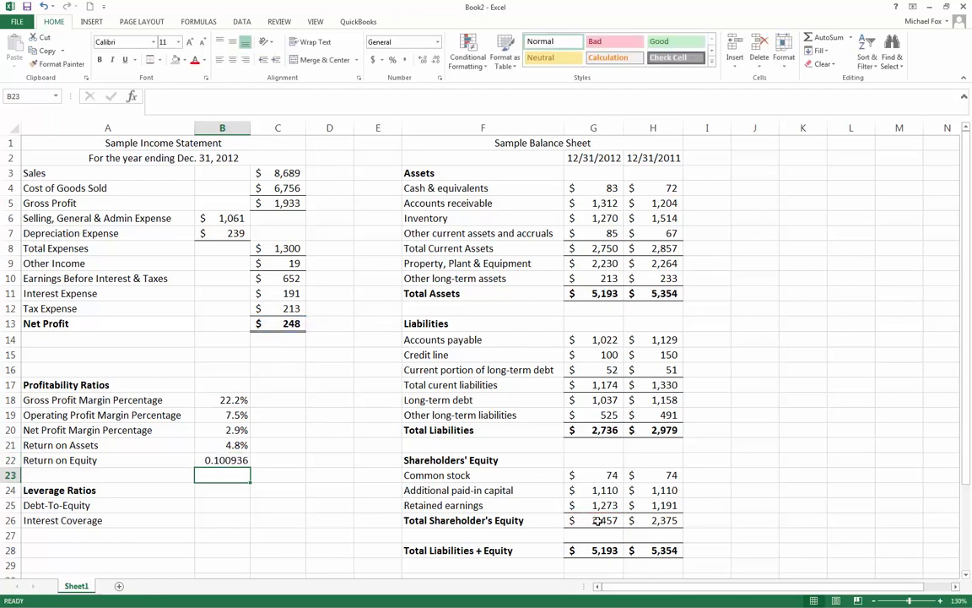
- Format B22 as a percentage with one added decimal place
click(222, 460)
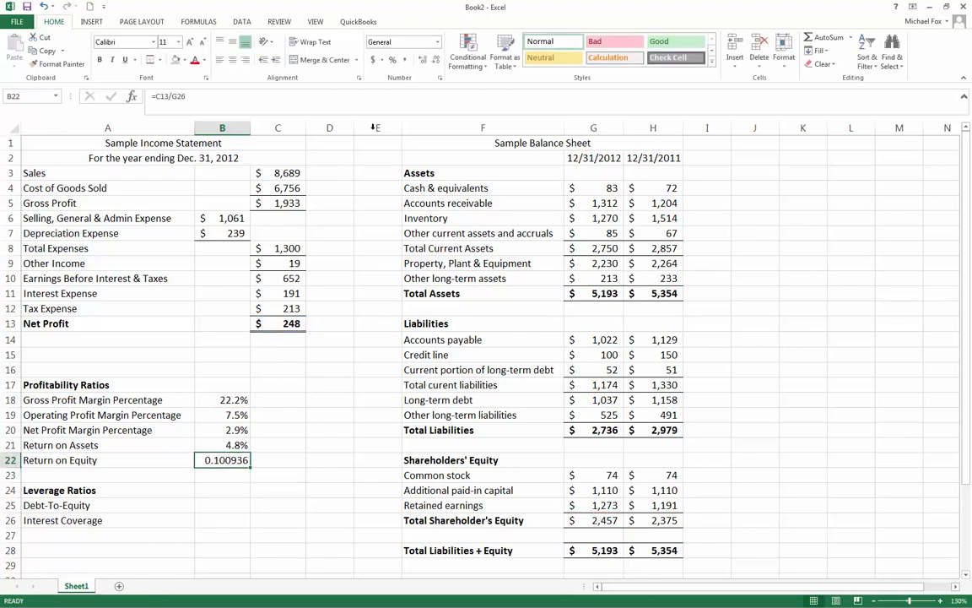
click(373, 59)
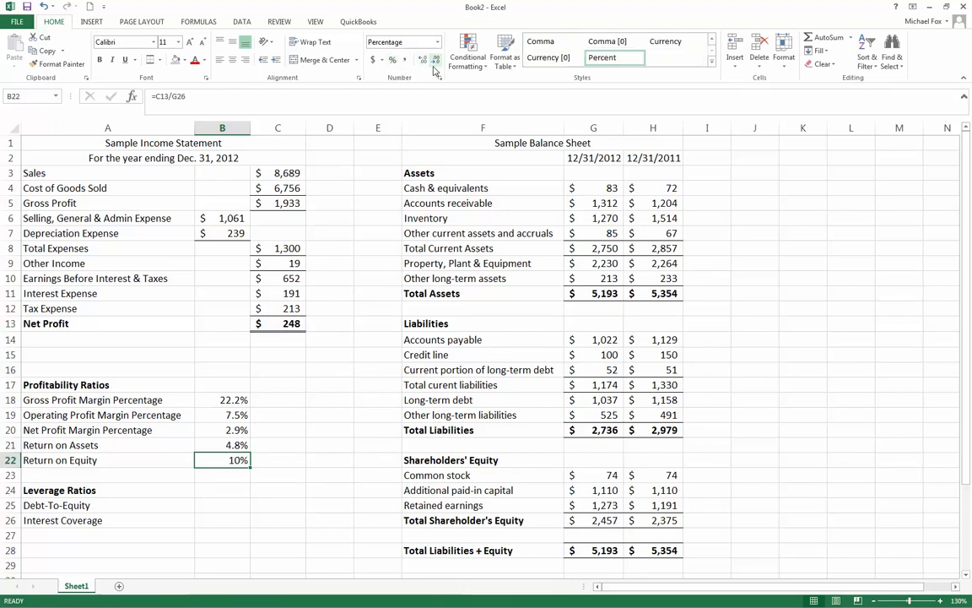
click(434, 59)
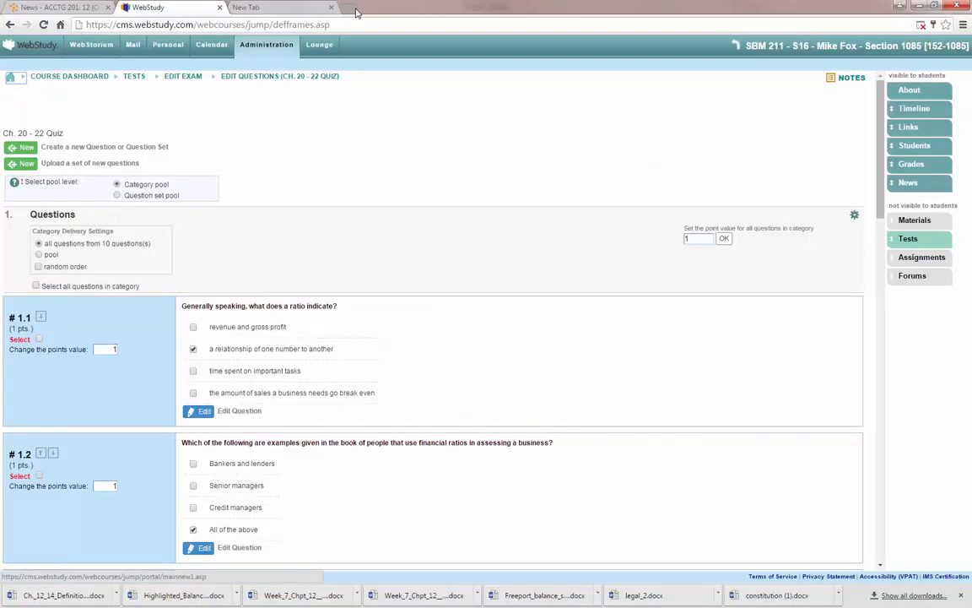
- Search for 'industry standards' from a new Chrome tab
click(394, 6)
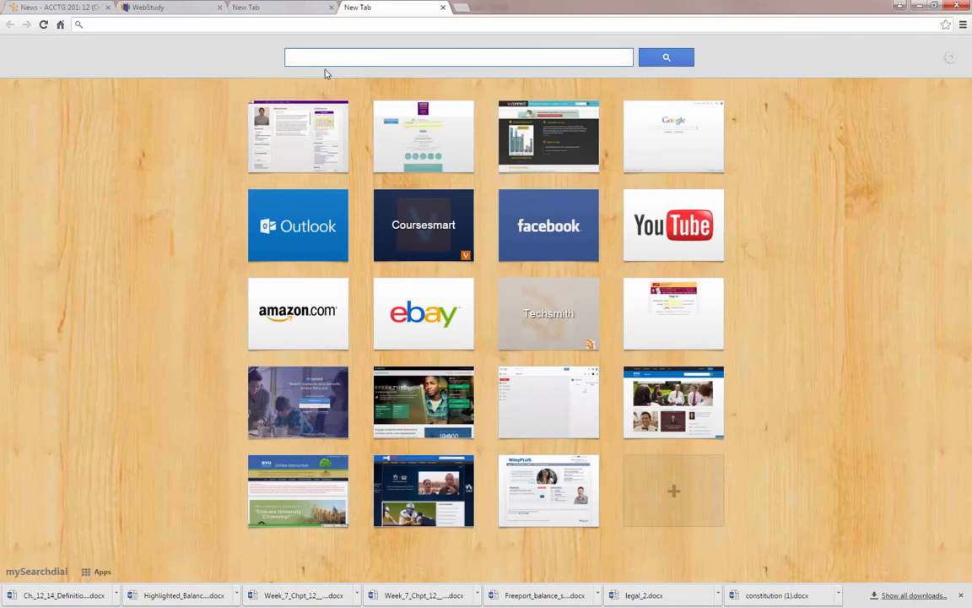
text(industry s)
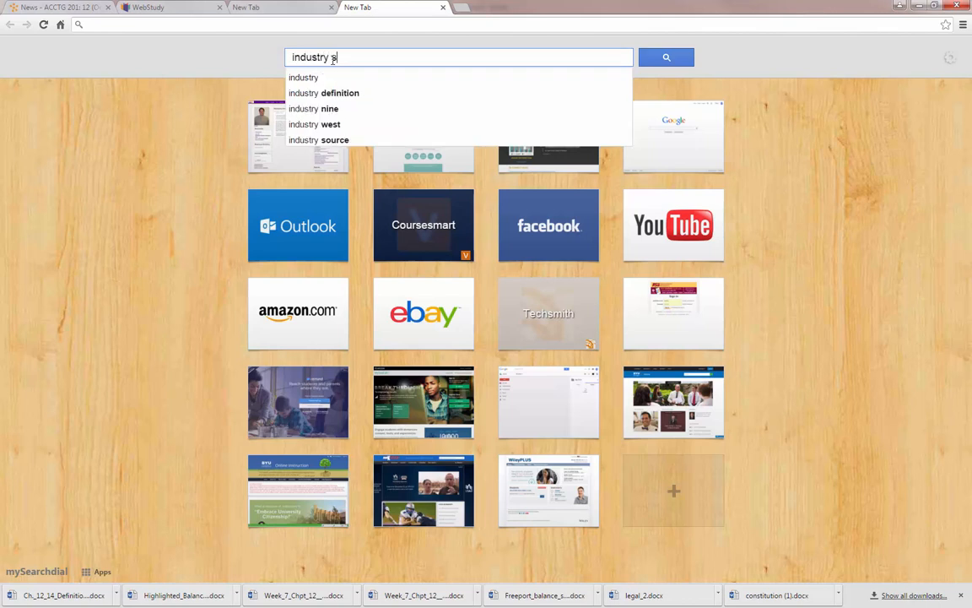
text(tandards)
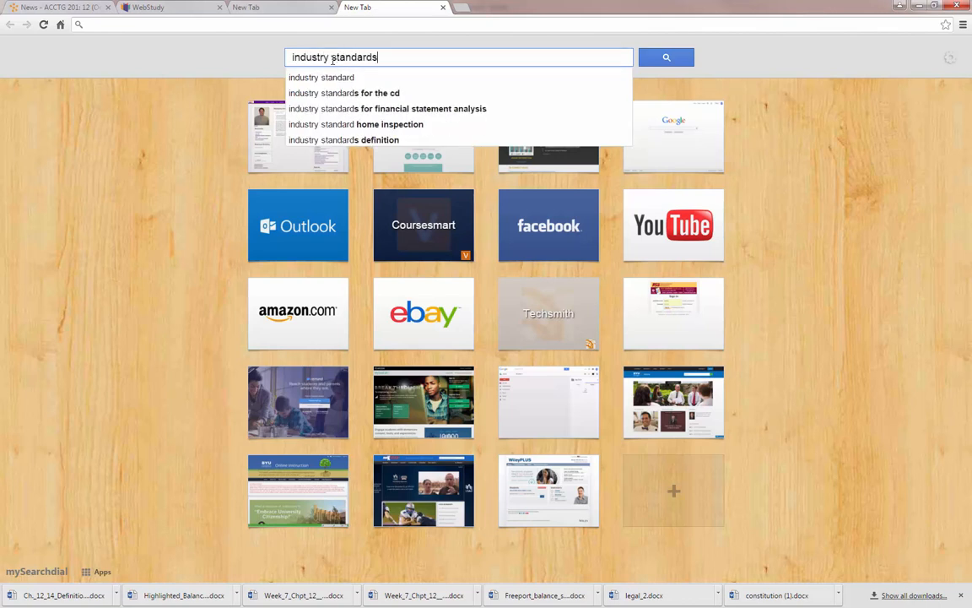
click(666, 56)
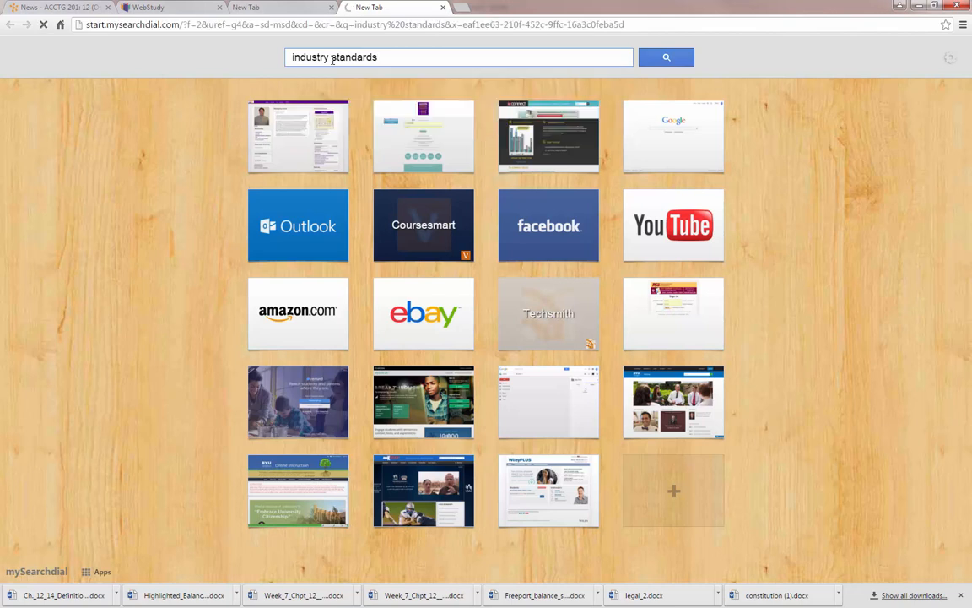
- Browse the Yahoo industry standards results, scrolling down and back up
click(666, 57)
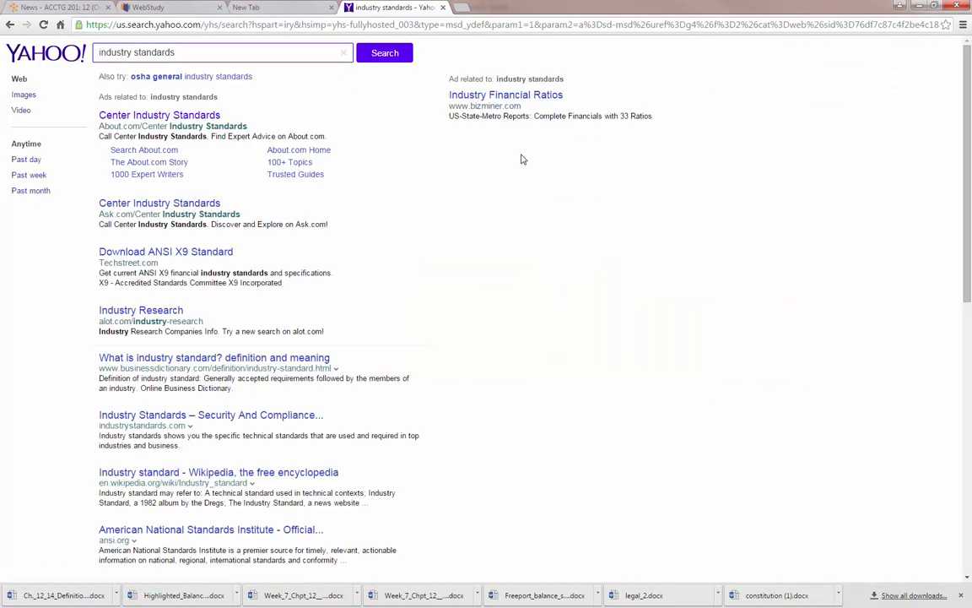
mouse_move(172, 398)
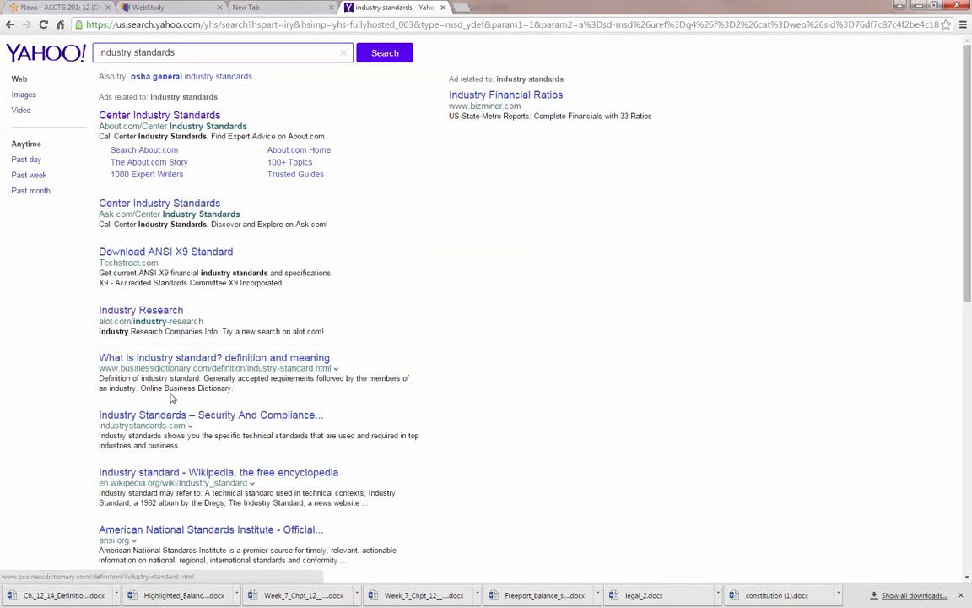
mouse_move(192, 372)
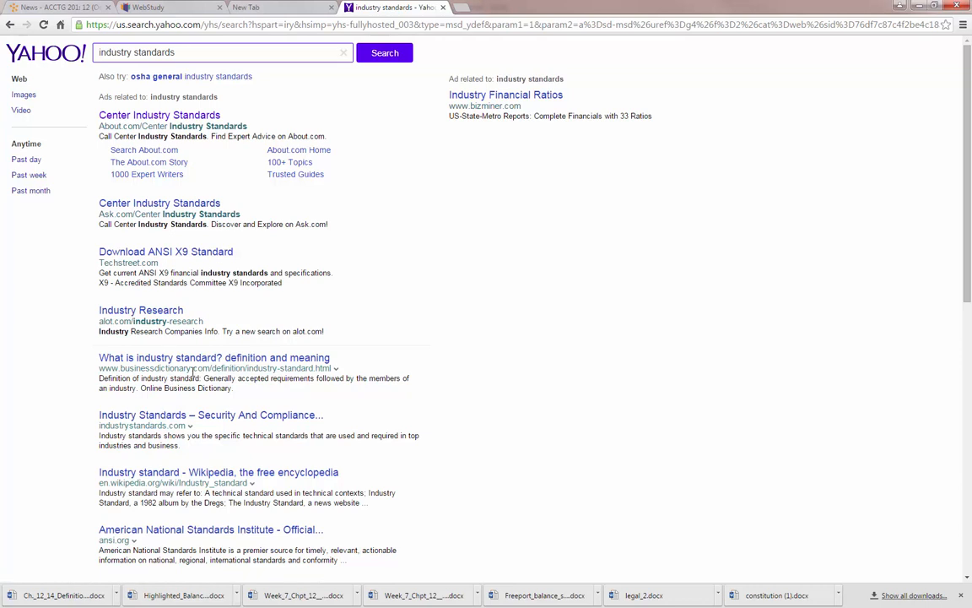
mouse_move(180, 435)
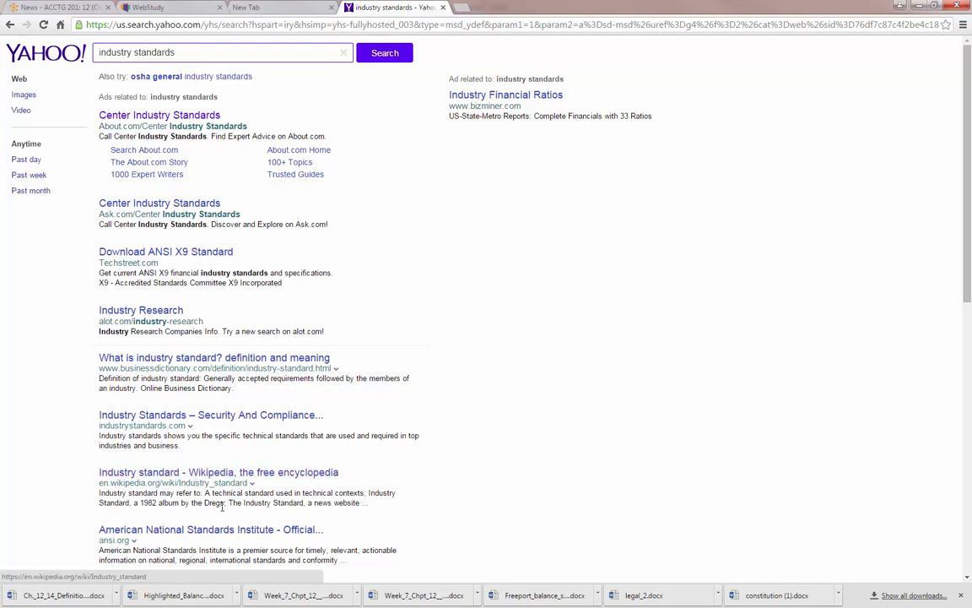
mouse_move(196, 516)
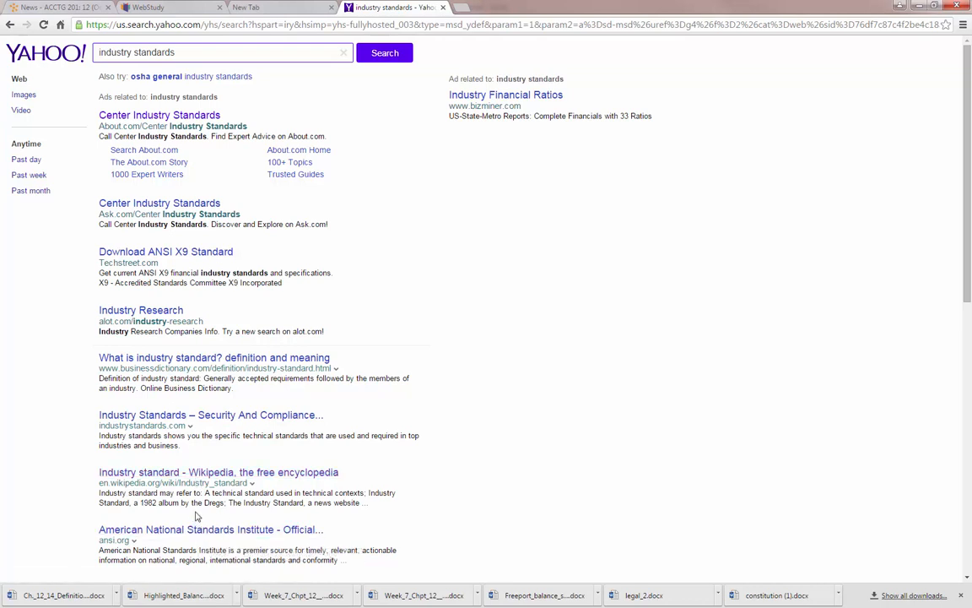
scroll(down, 3)
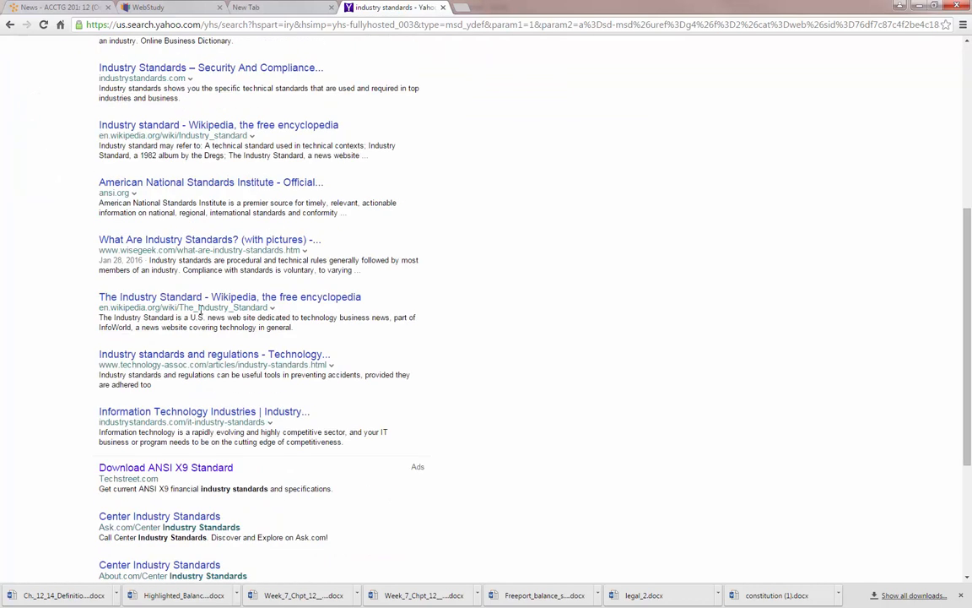
scroll(up, 3)
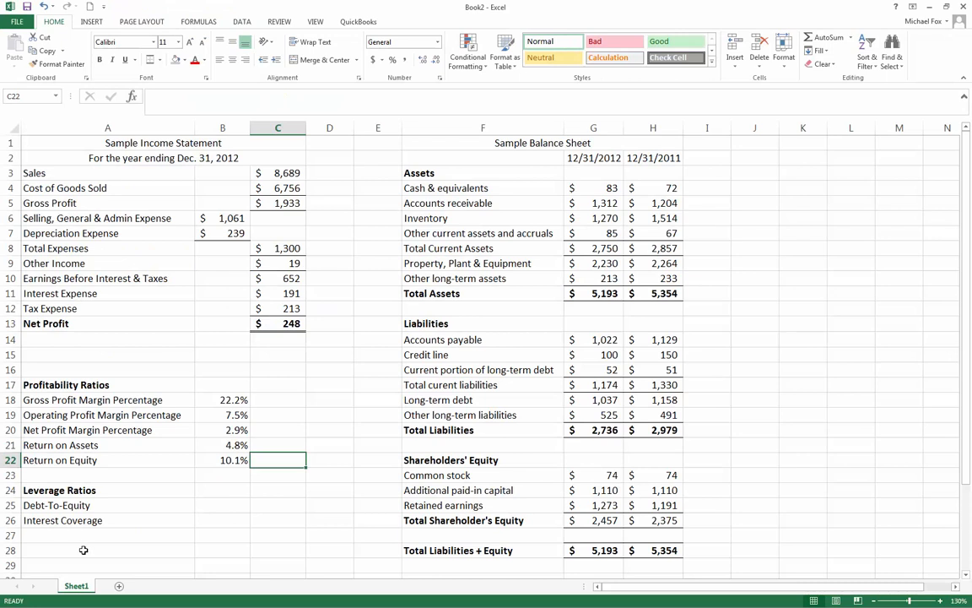
- Add an Industry St. heading and the 0.32 gross profit margin benchmark
click(278, 399)
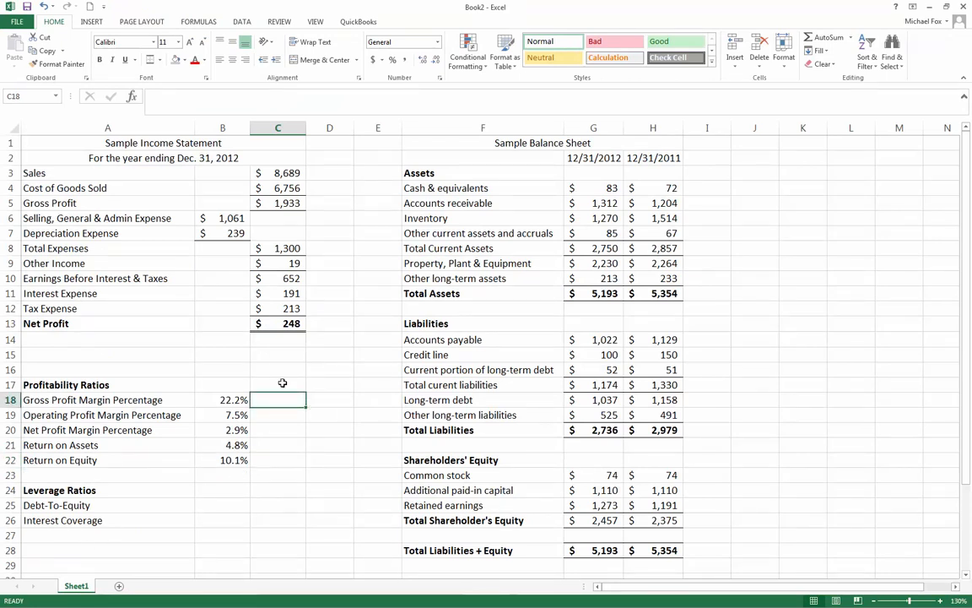
text(Industry St)
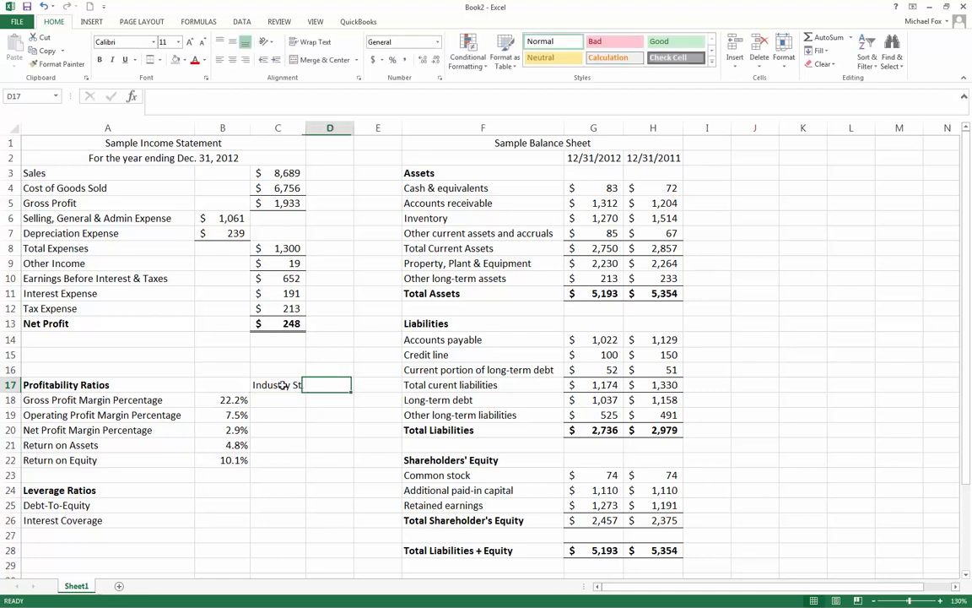
click(277, 399)
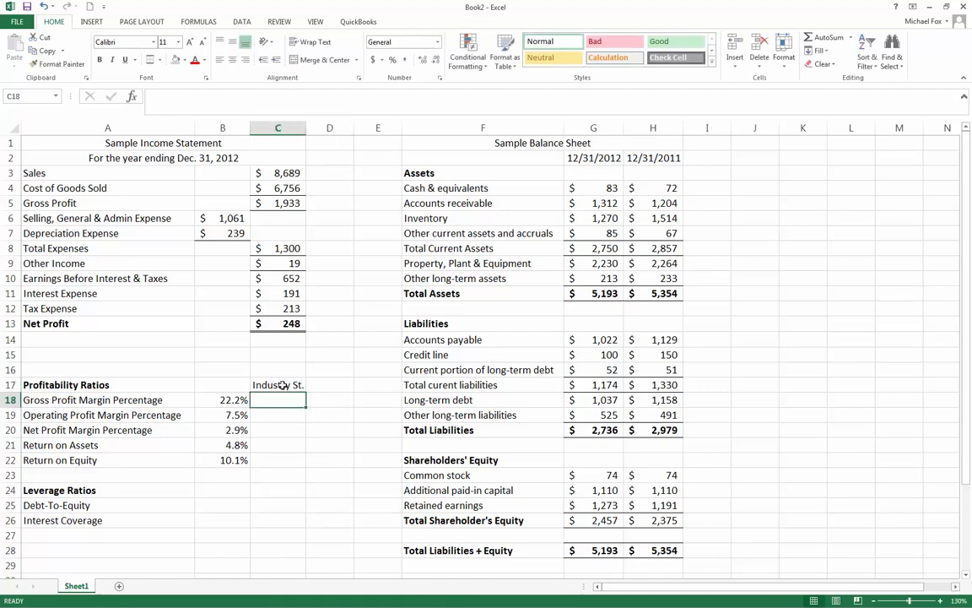
text(32)
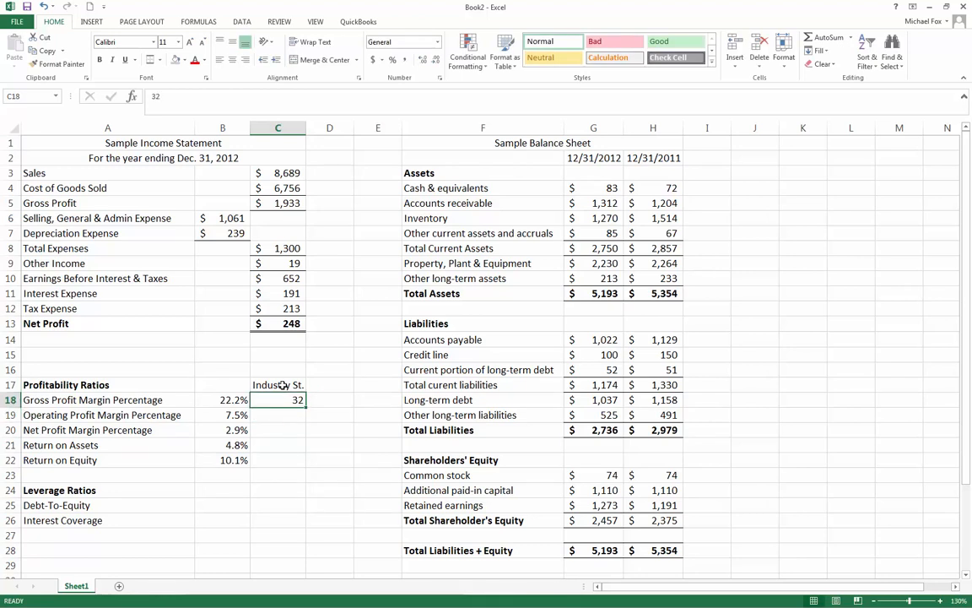
key(Return)
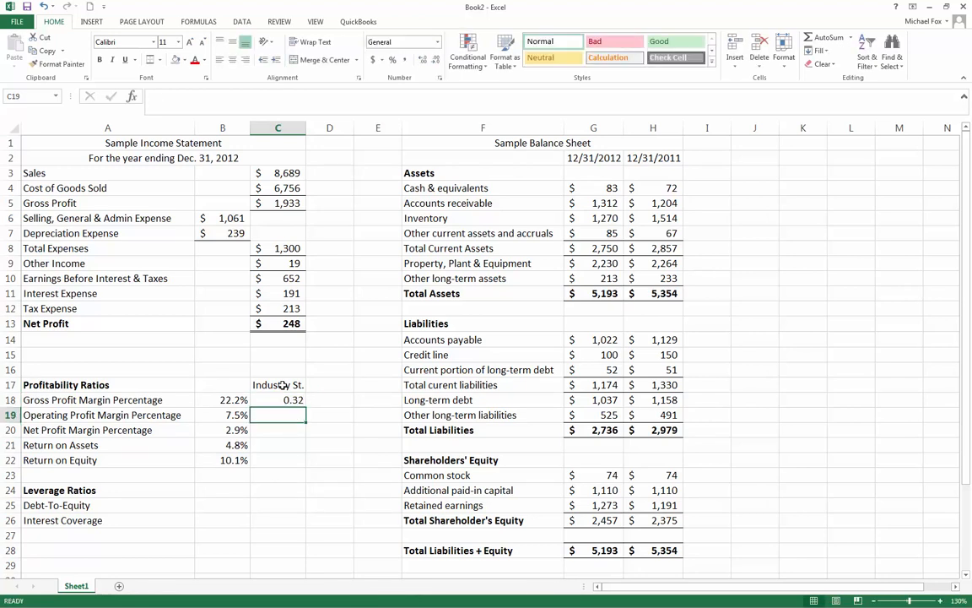
- Enter benchmarks 0.085, 0.032, 0.055 and 0.123 for the remaining ratios
text(.8)
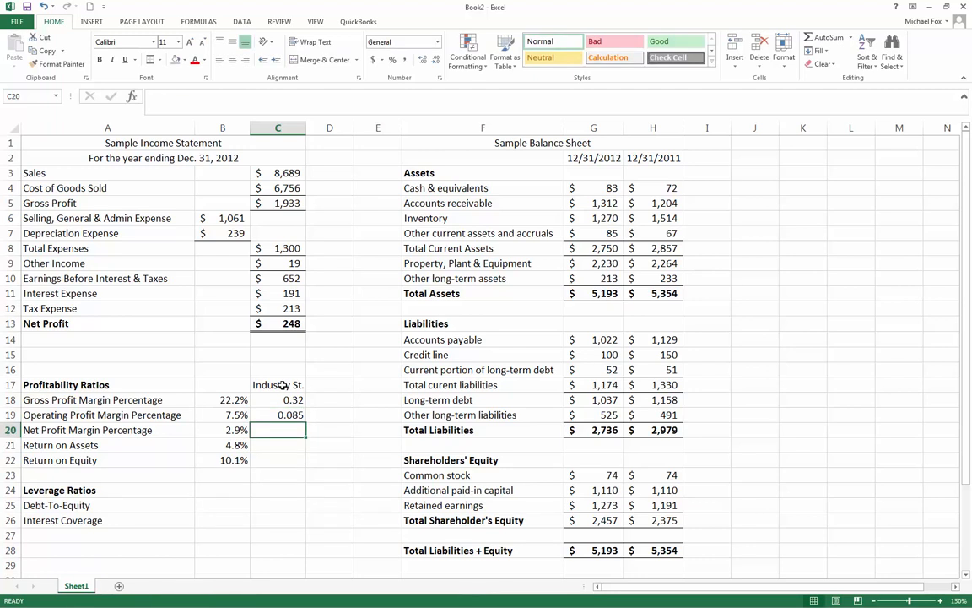
text(.032)
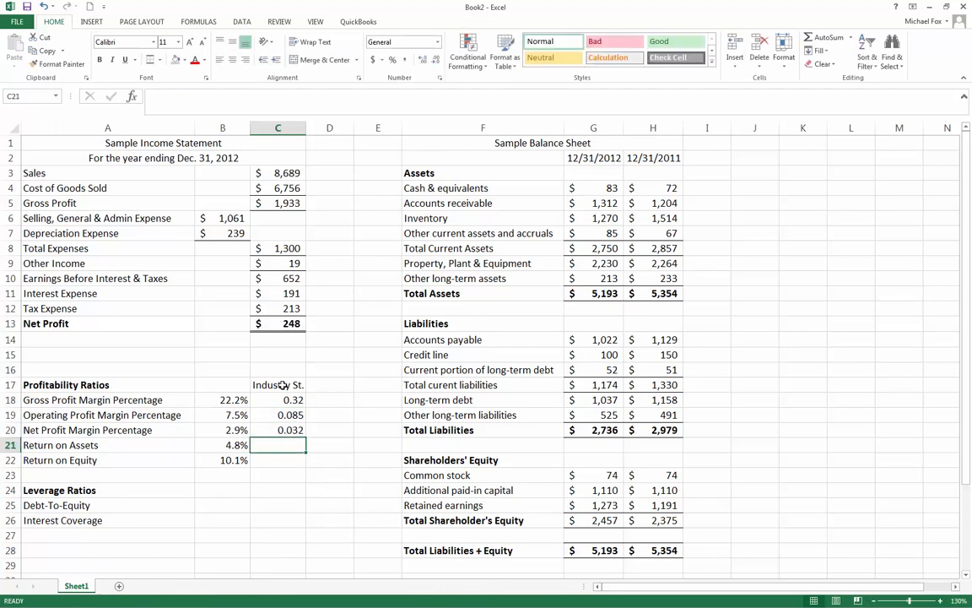
text(.0)
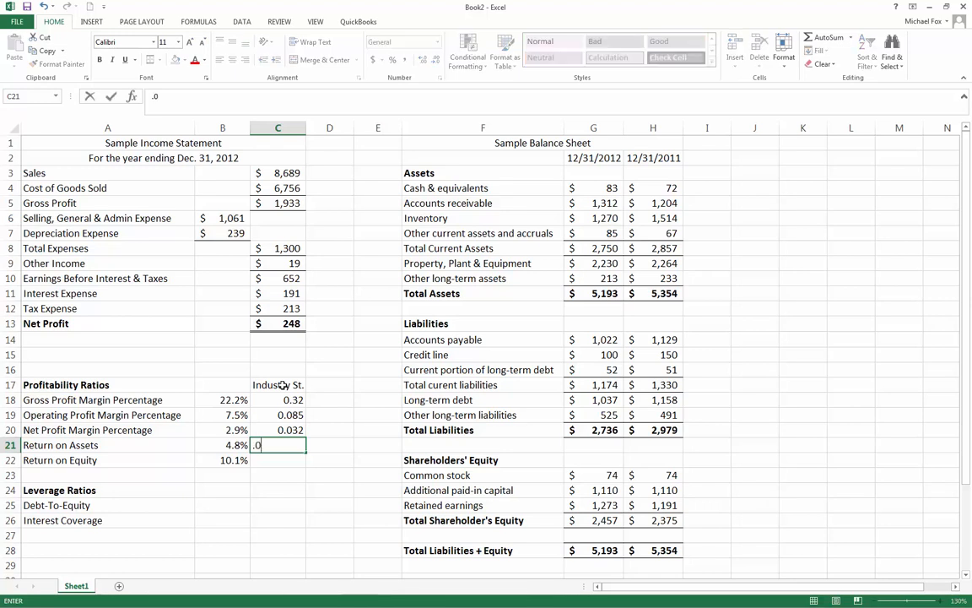
text(55)
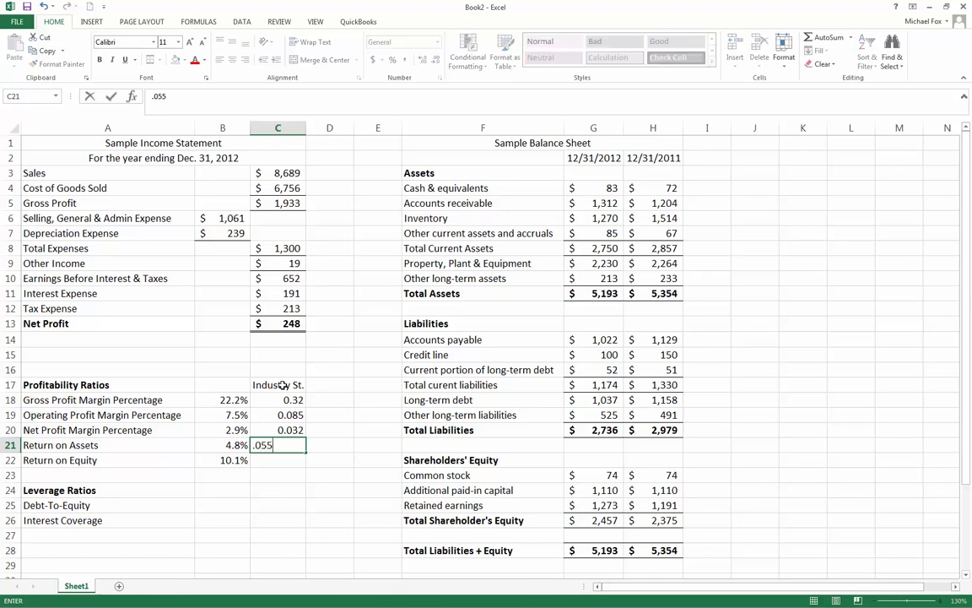
key(Return)
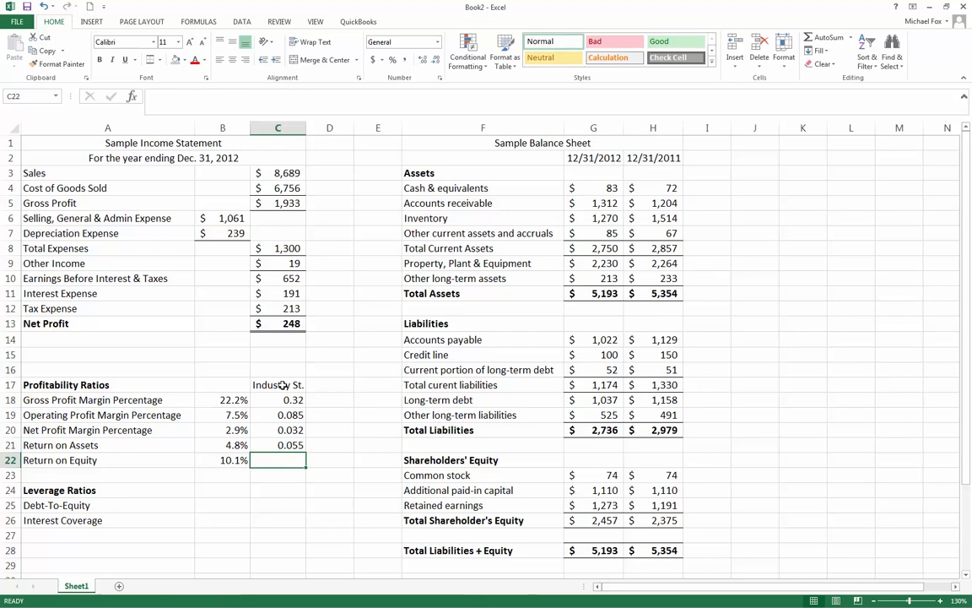
text(0.123)
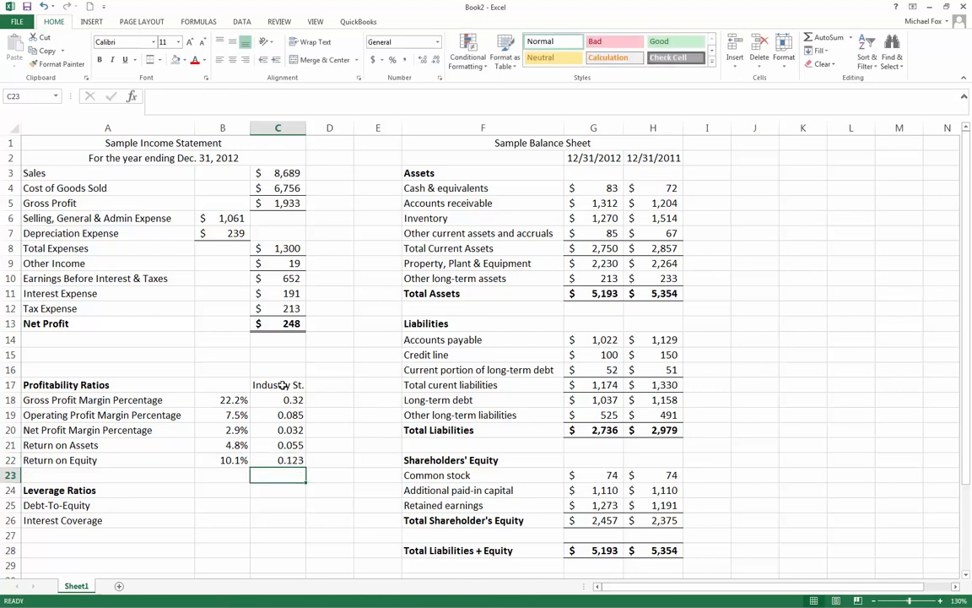
- Format benchmarks C18:C22 as percentages, e.g. 32.0% and 12.3%
drag(278, 400, 278, 459)
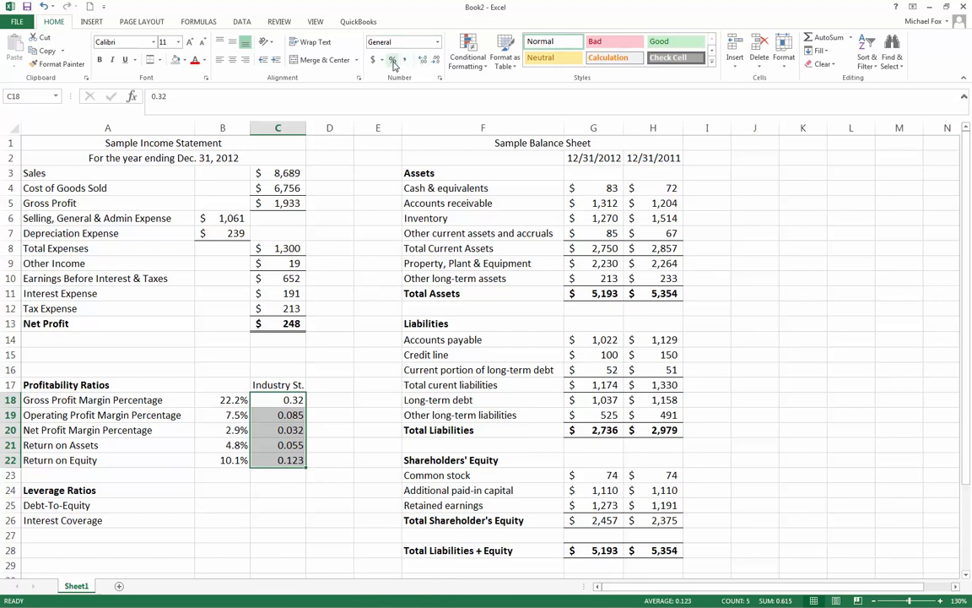
click(380, 59)
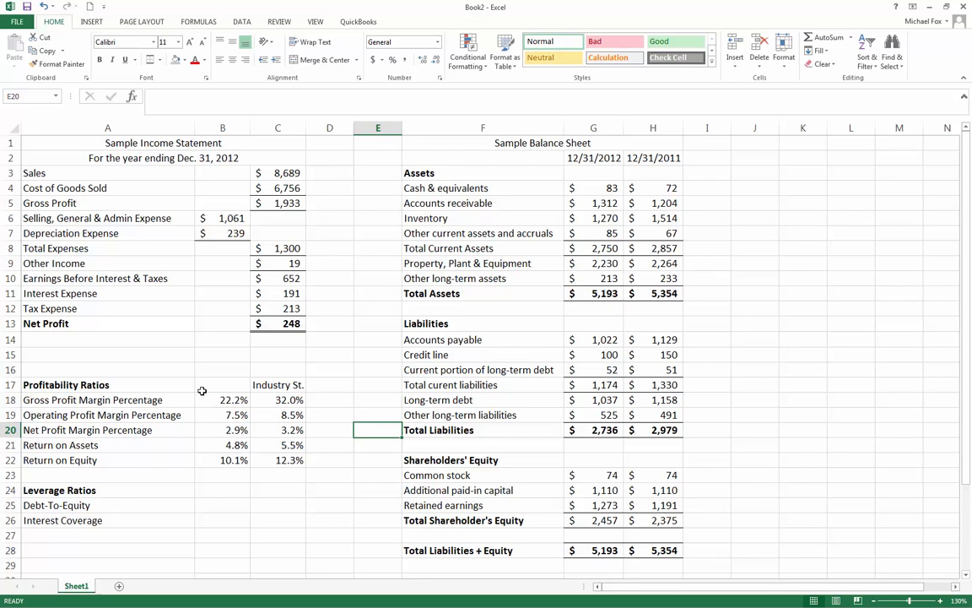
- Delete the Industry St. heading and benchmark values in C17:C22
drag(278, 384, 278, 445)
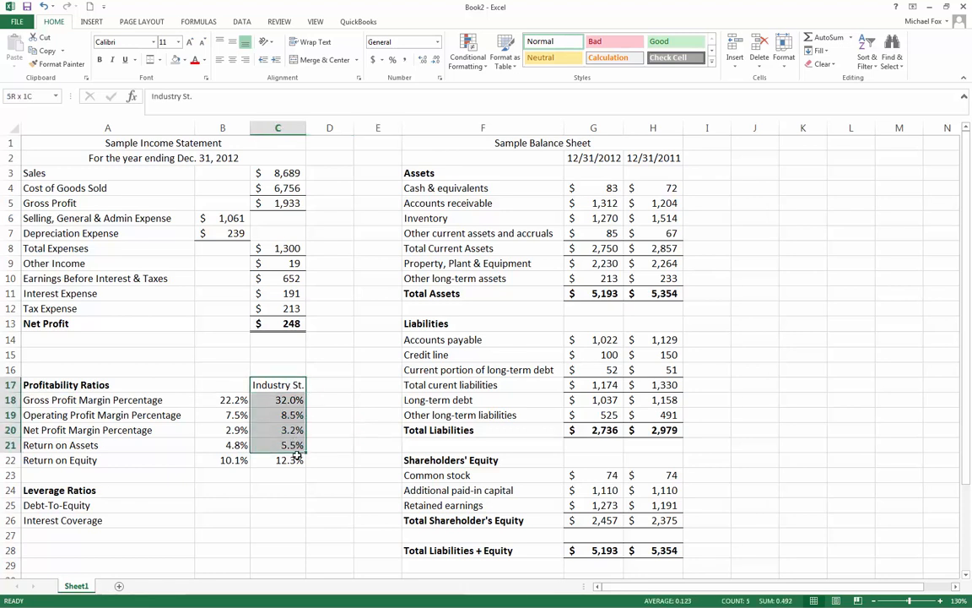
key(Delete)
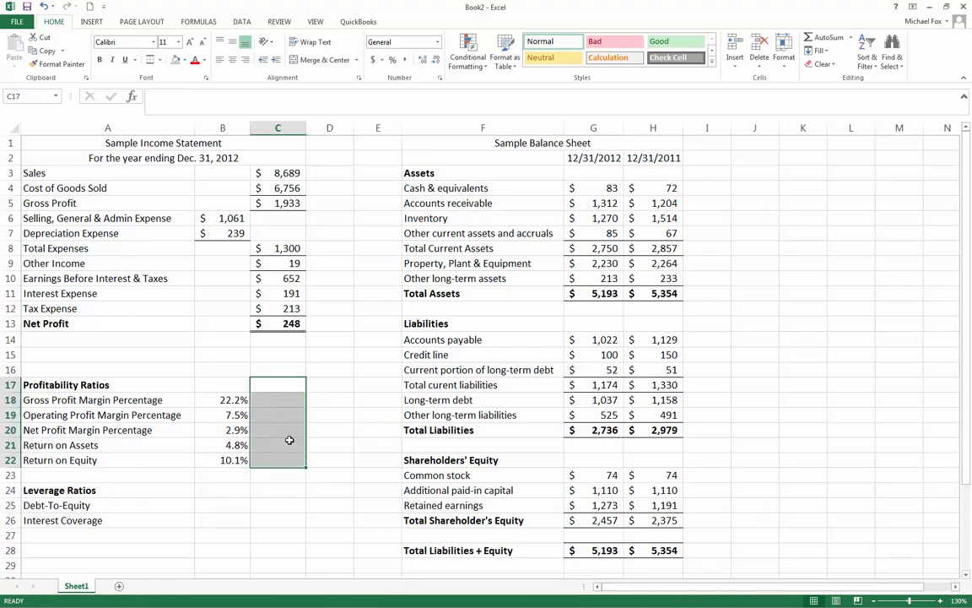
click(222, 505)
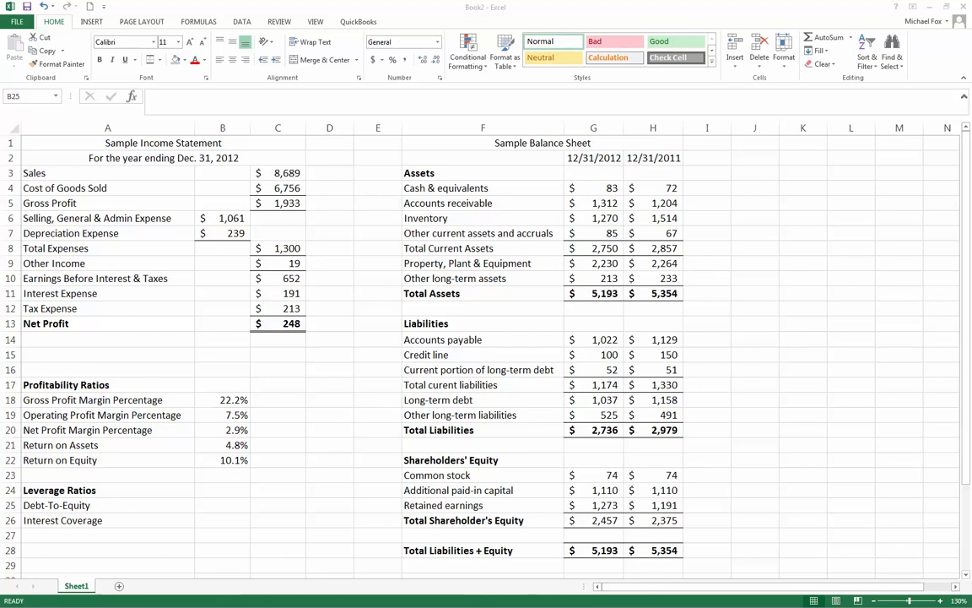
- Enter the Debt-To-Equity formula in B25: 2012 total liabilities (G20) divided by shareholders' equity (G26)
click(222, 505)
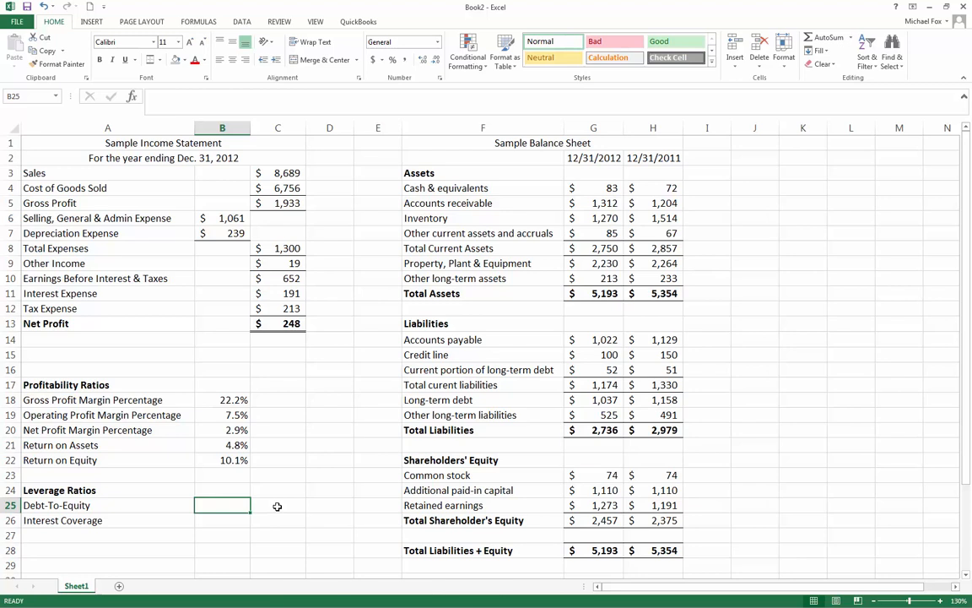
text(=)
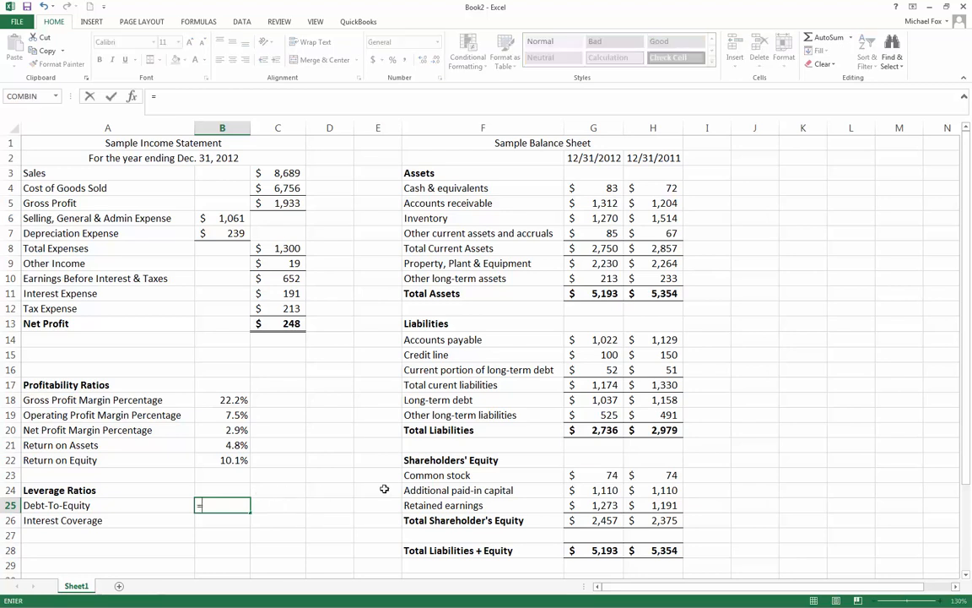
click(594, 430)
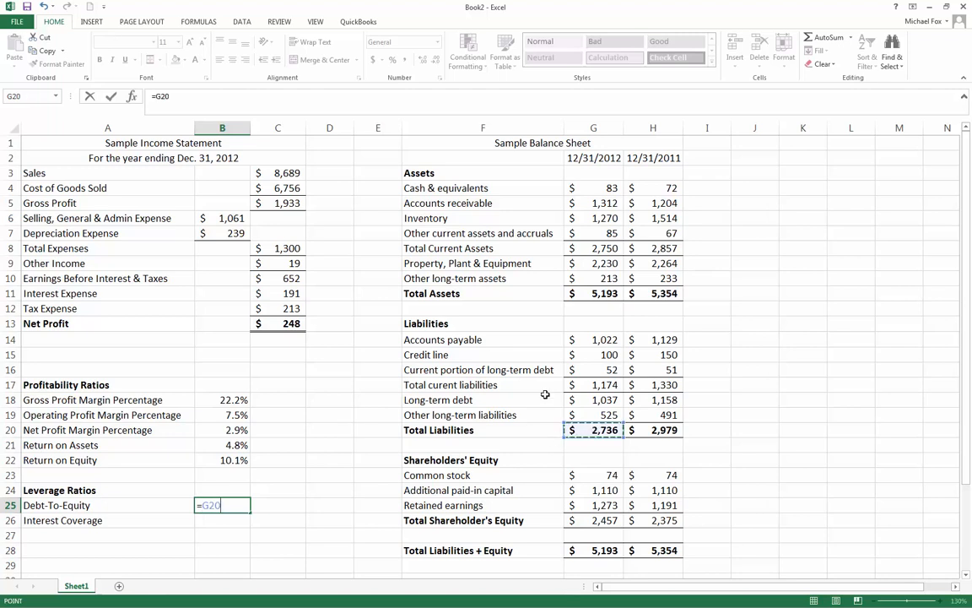
text(/)
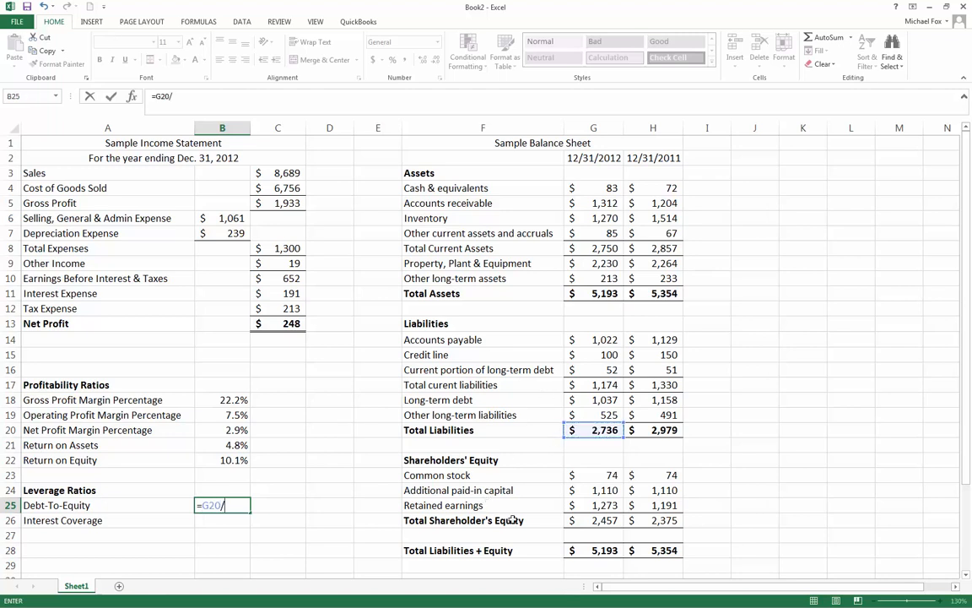
key(Return)
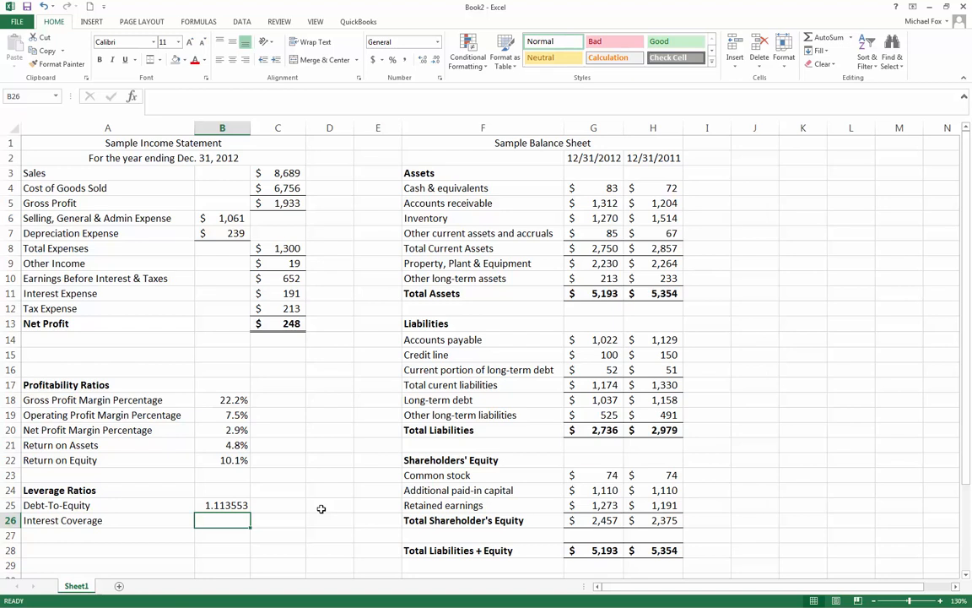
click(222, 505)
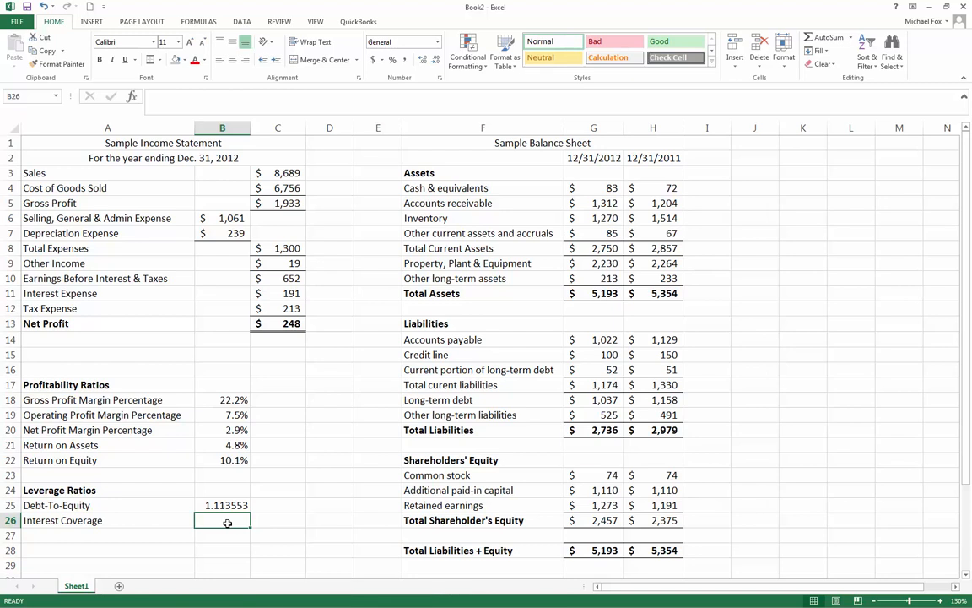
- Enter the Interest Coverage formula in B26, EBIT (C10) divided by interest expense (C11), and reselect it
text(=)
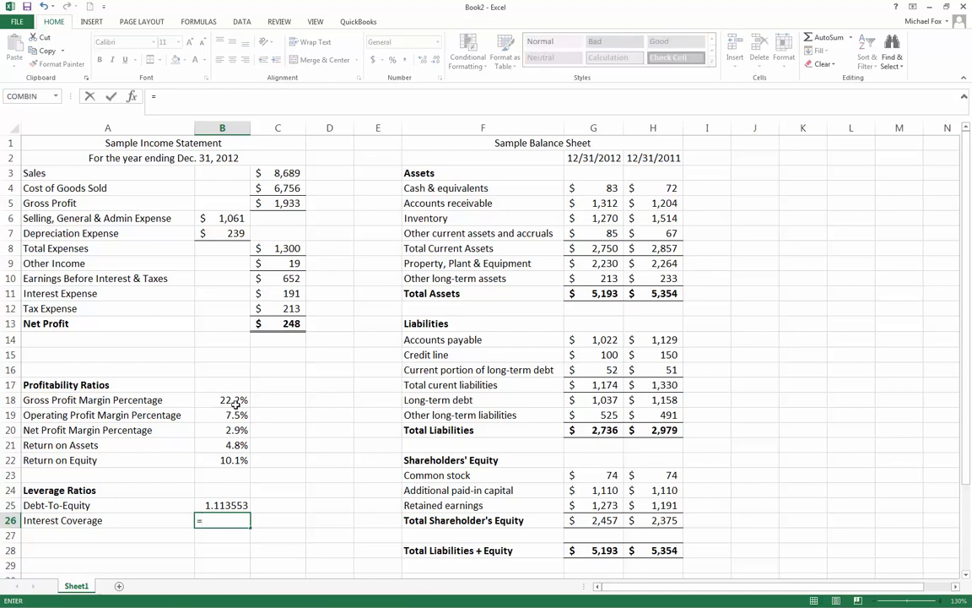
mouse_move(284, 280)
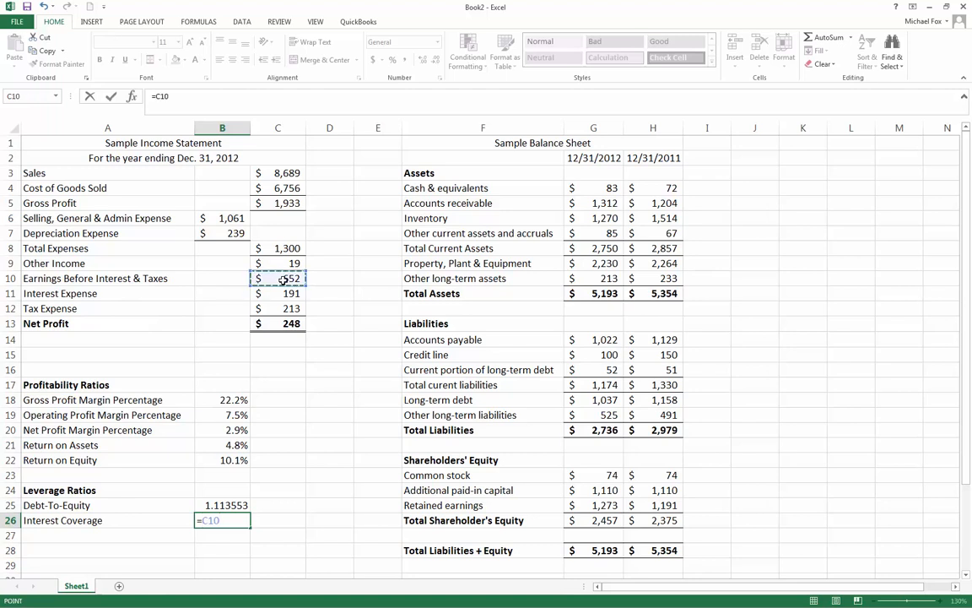
text(/)
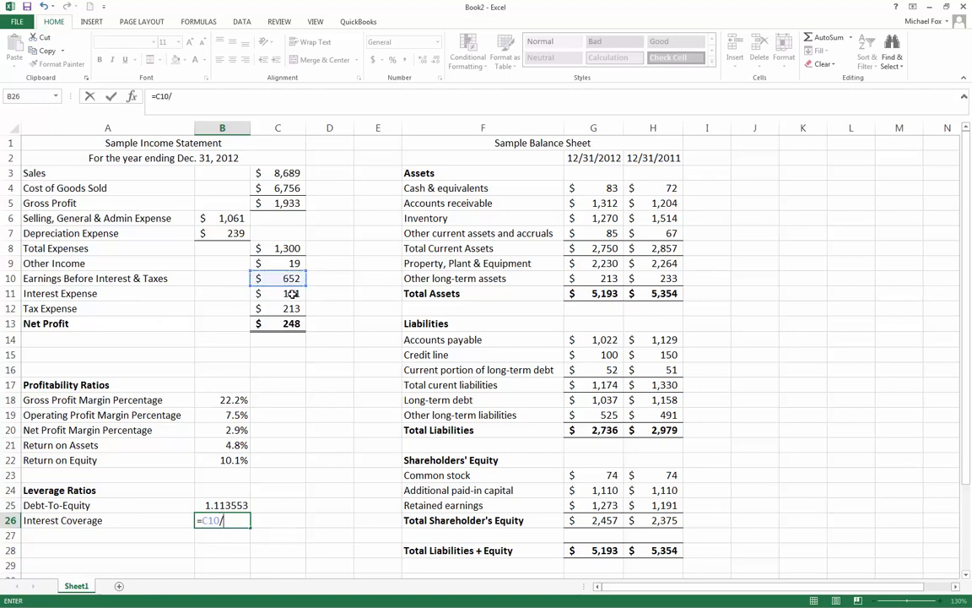
click(278, 293)
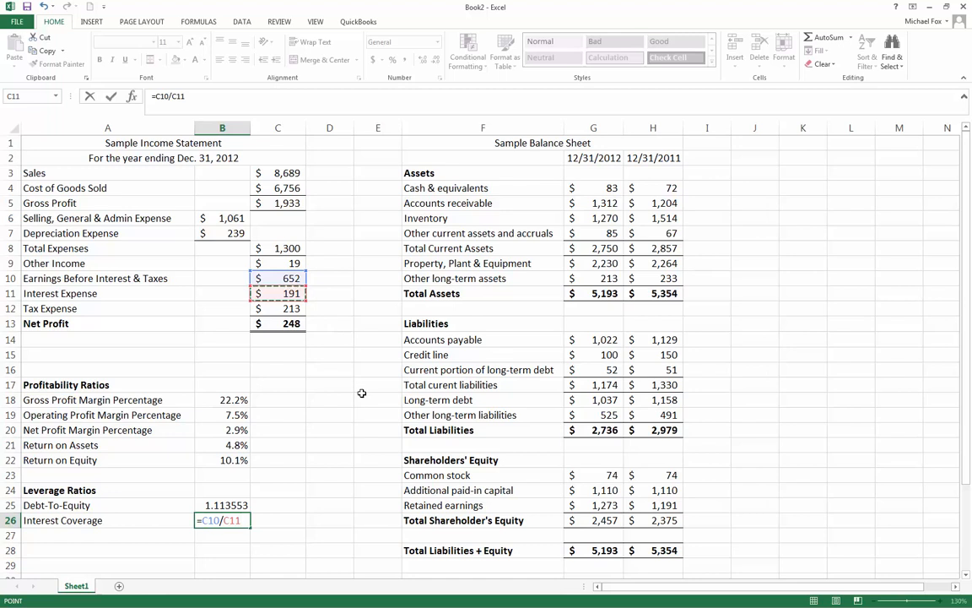
key(Return)
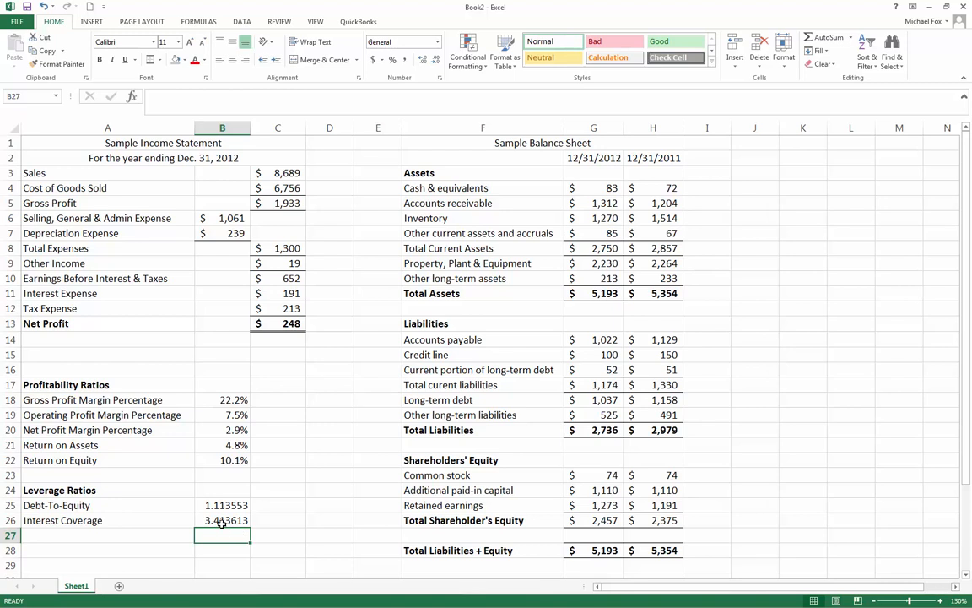
click(222, 520)
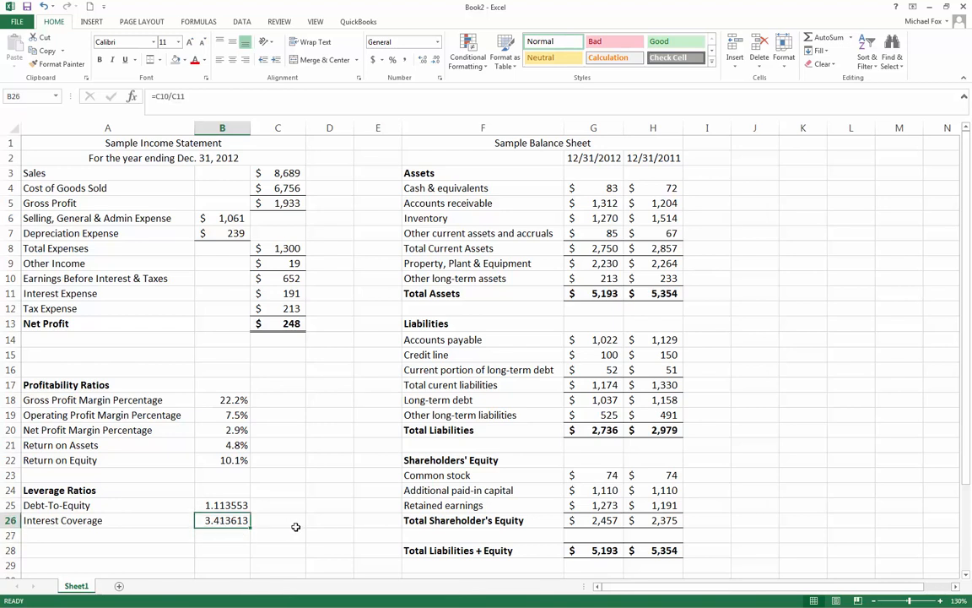